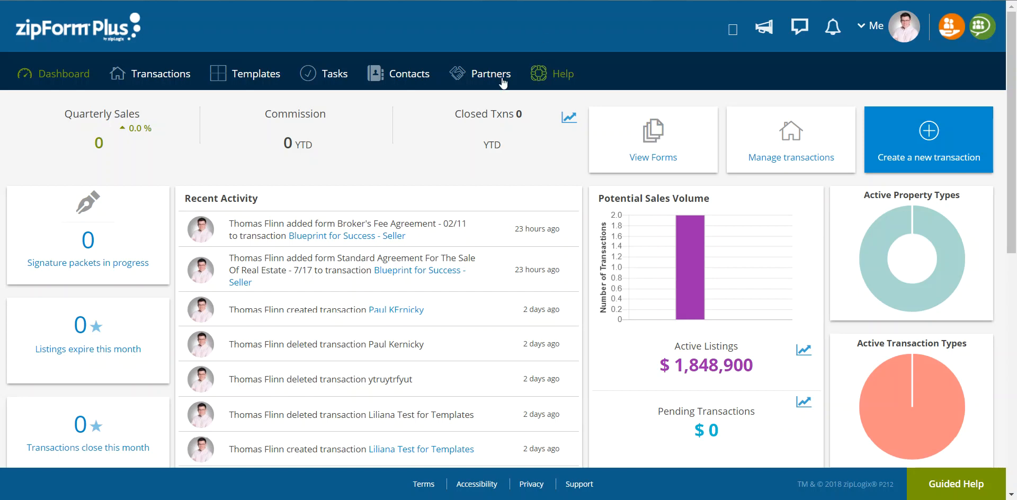
{"action": "mouse_move", "coordinate": [259, 73]}
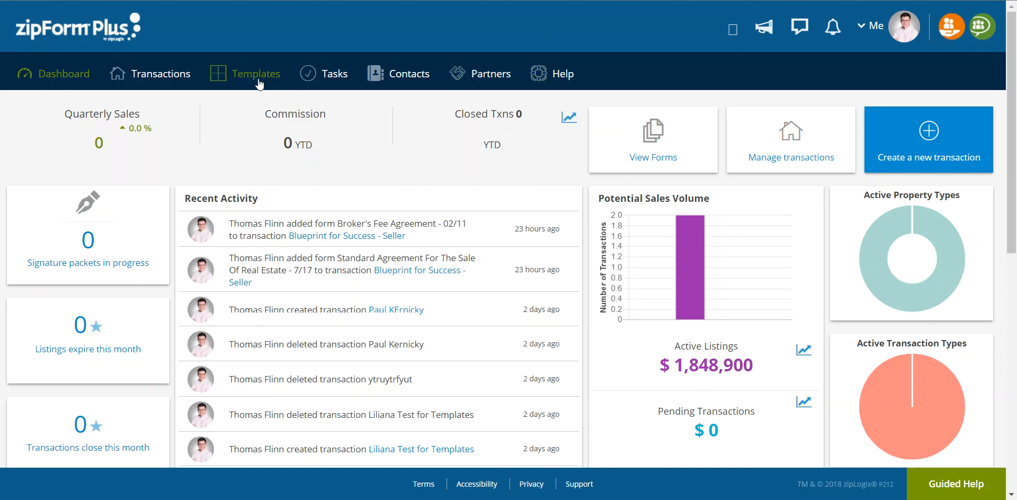
- View the Landlord template's details and actions from the Templates page, then dismiss them
{"action": "left_click", "coordinate": [255, 73]}
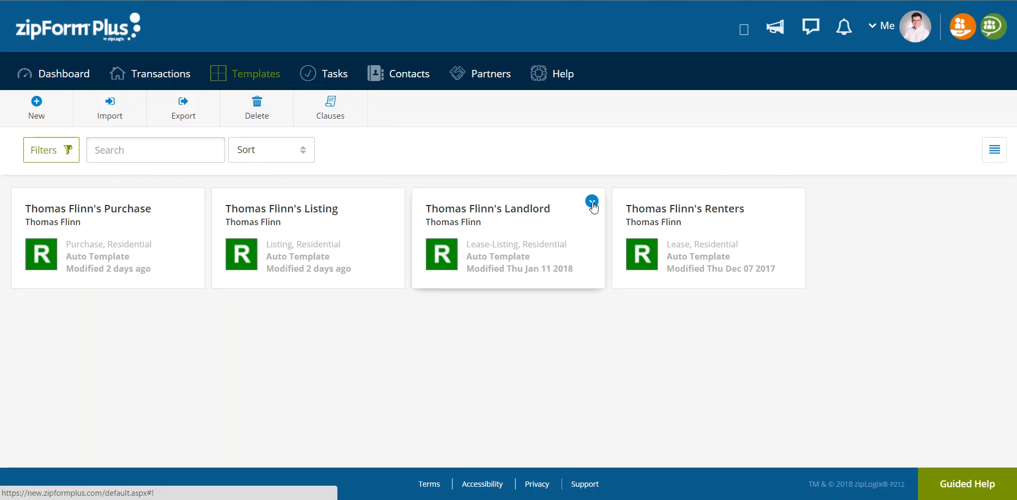
{"action": "left_click", "coordinate": [591, 201]}
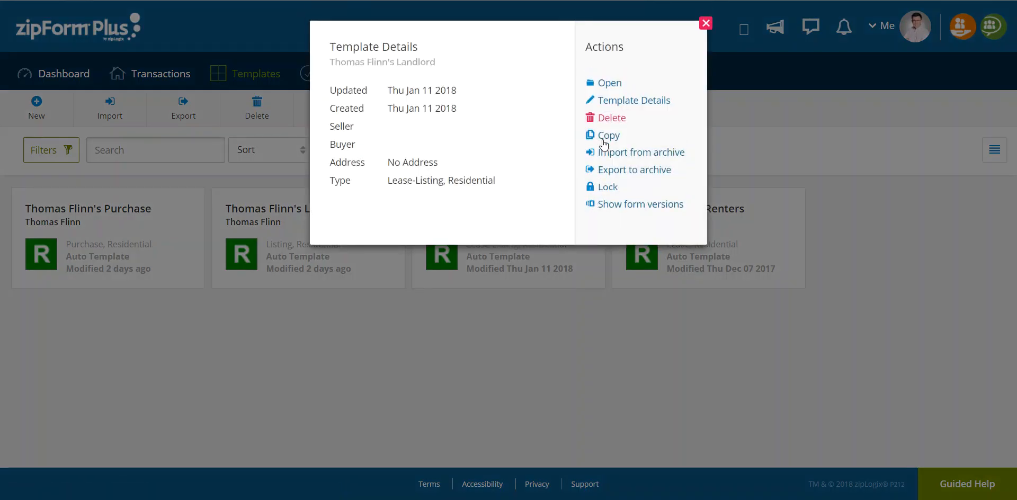
{"action": "mouse_move", "coordinate": [701, 35]}
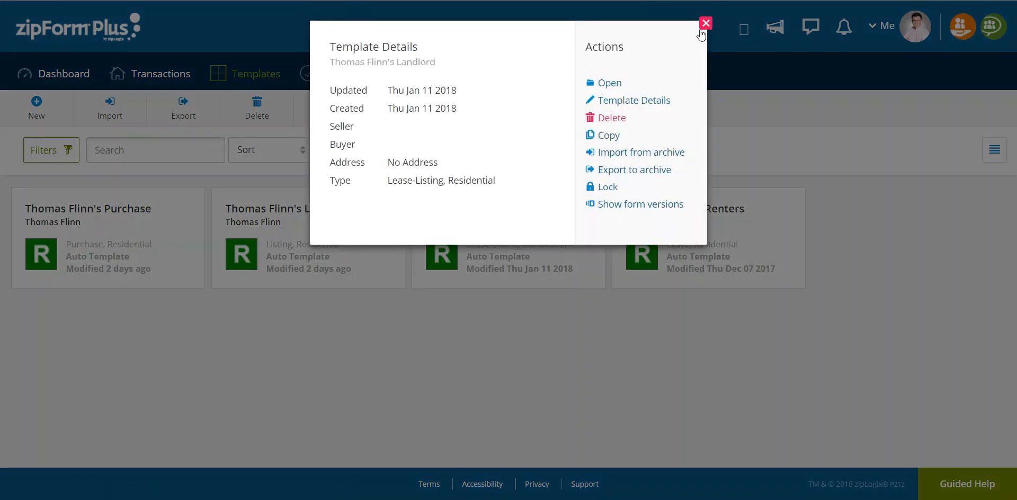
{"action": "left_click", "coordinate": [706, 23]}
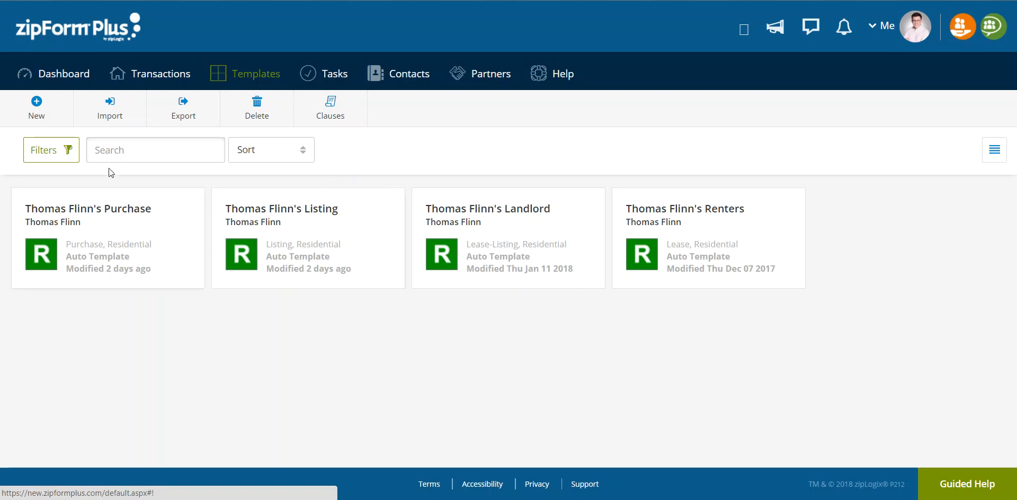
- Start a new template to reach the Listing/Purchase/Lease type chooser
{"action": "left_click", "coordinate": [36, 107]}
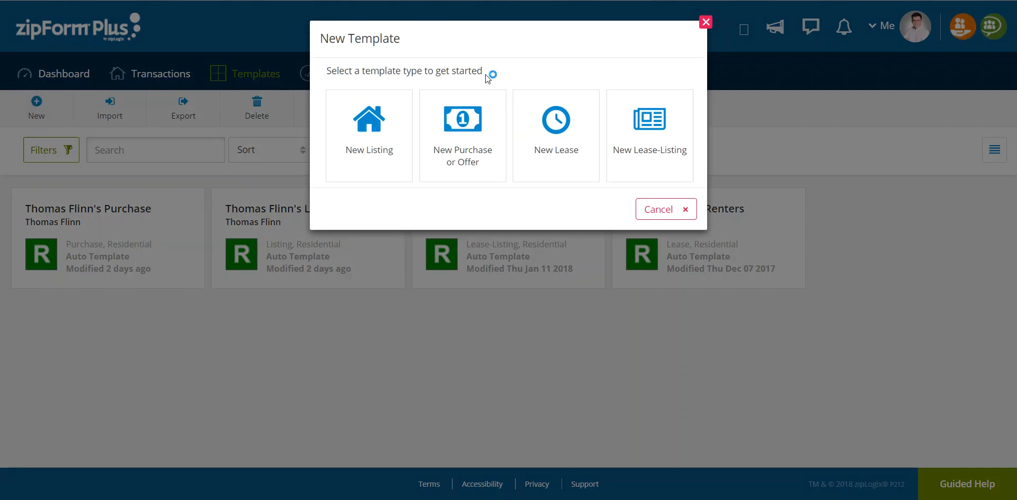
{"action": "mouse_move", "coordinate": [498, 77]}
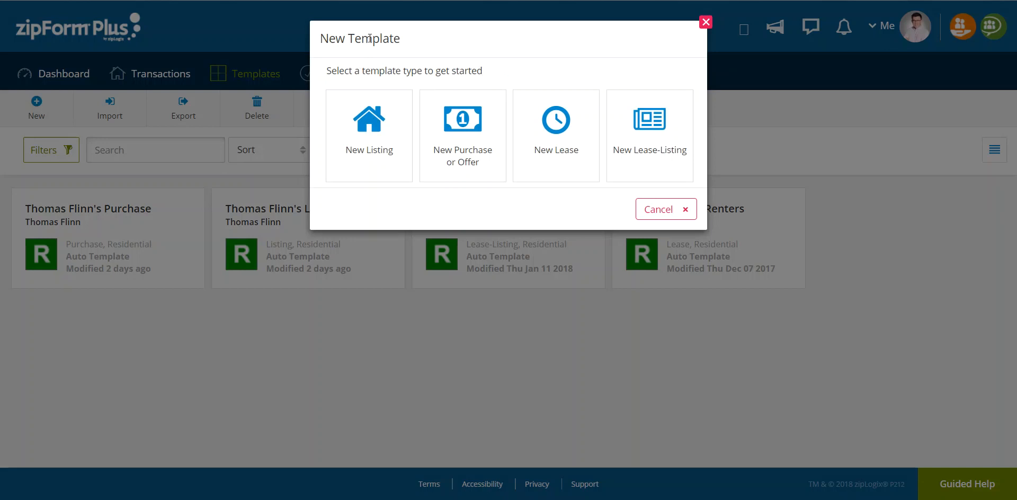
{"action": "mouse_move", "coordinate": [453, 73]}
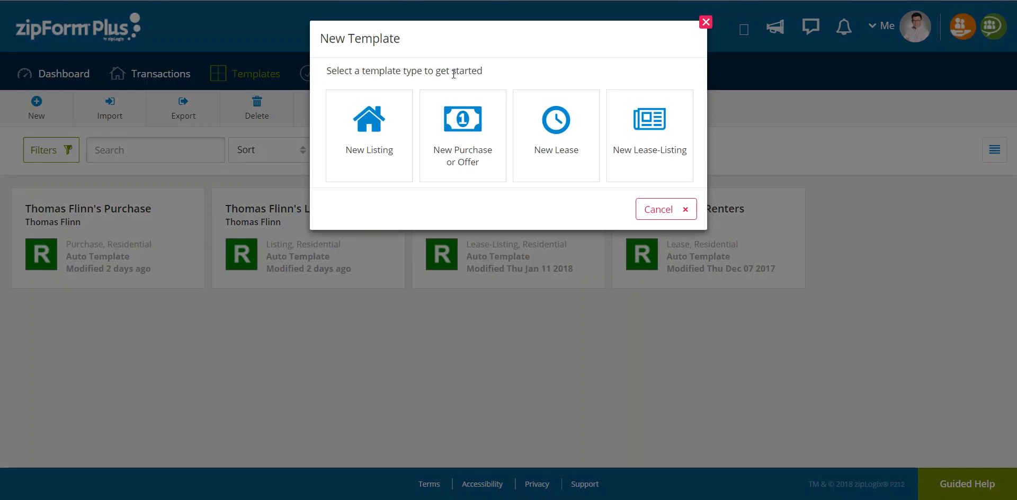
{"action": "mouse_move", "coordinate": [510, 80]}
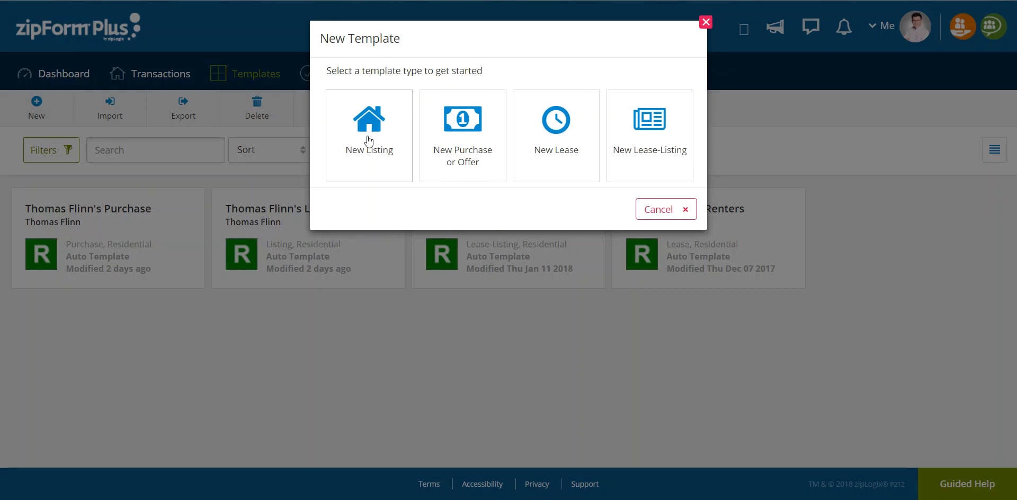
{"action": "left_click", "coordinate": [369, 134]}
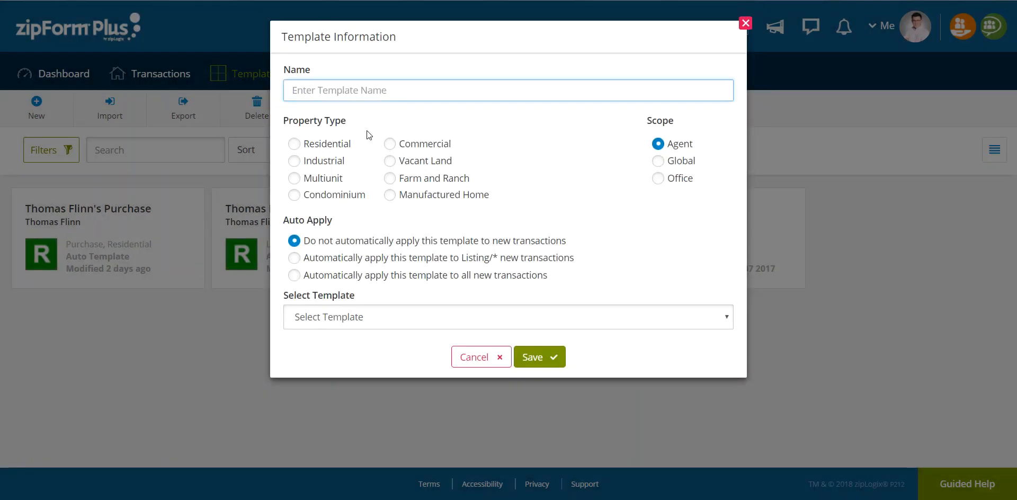
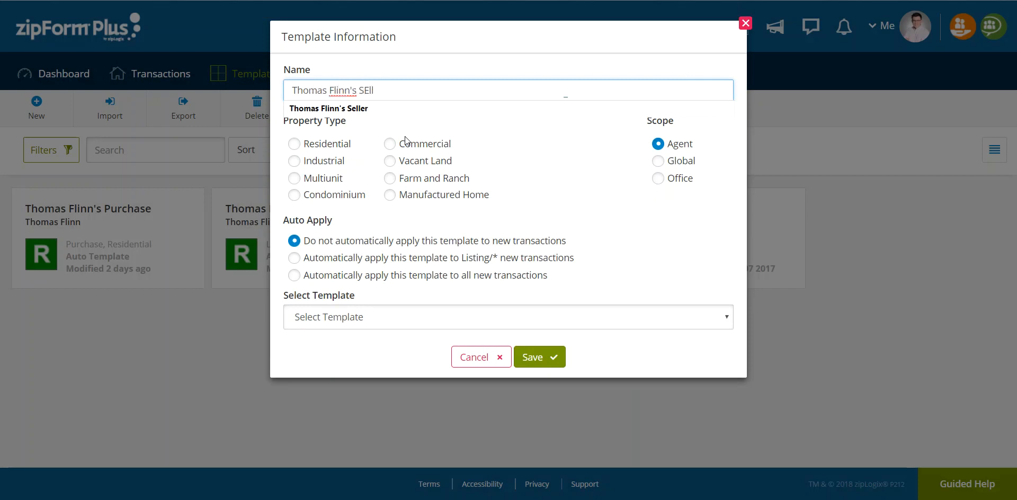
{"action": "type", "text": "eller"}
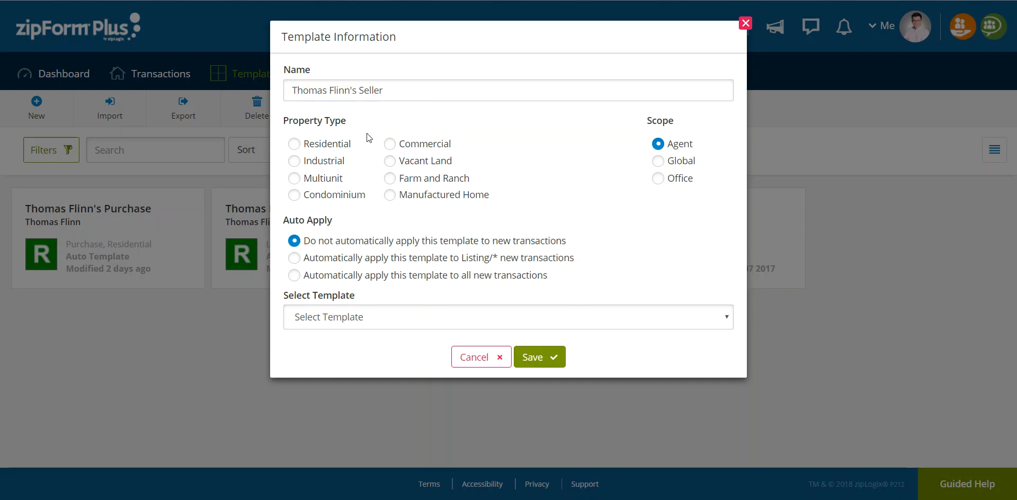
{"action": "left_click", "coordinate": [293, 143]}
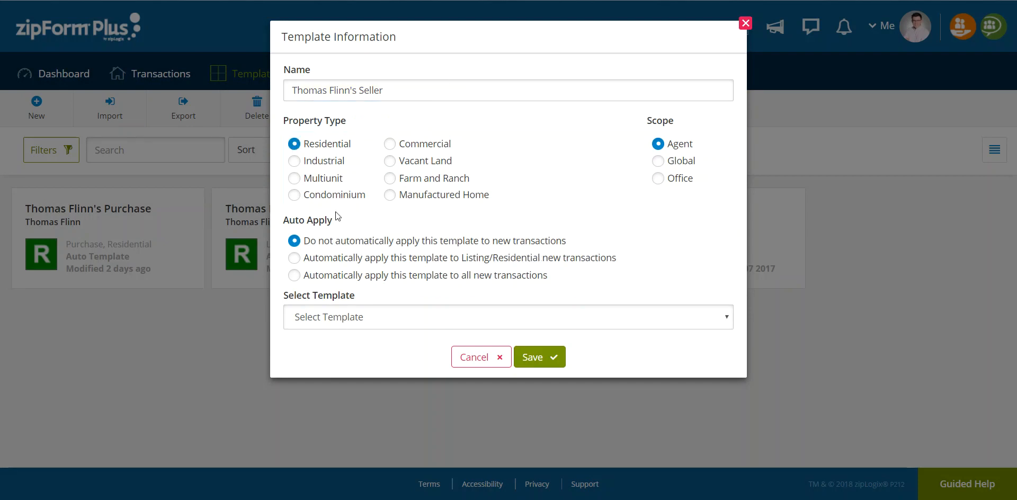
{"action": "mouse_move", "coordinate": [326, 232]}
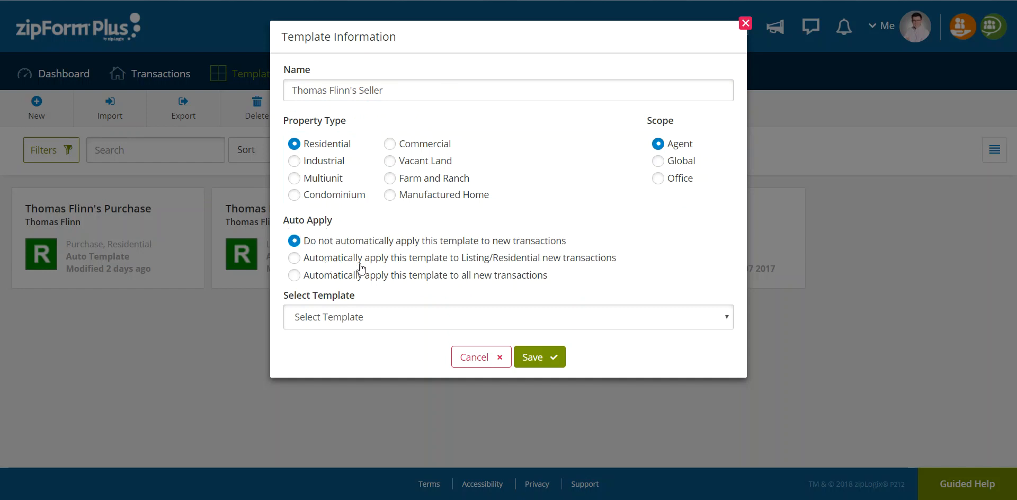
{"action": "mouse_move", "coordinate": [595, 270]}
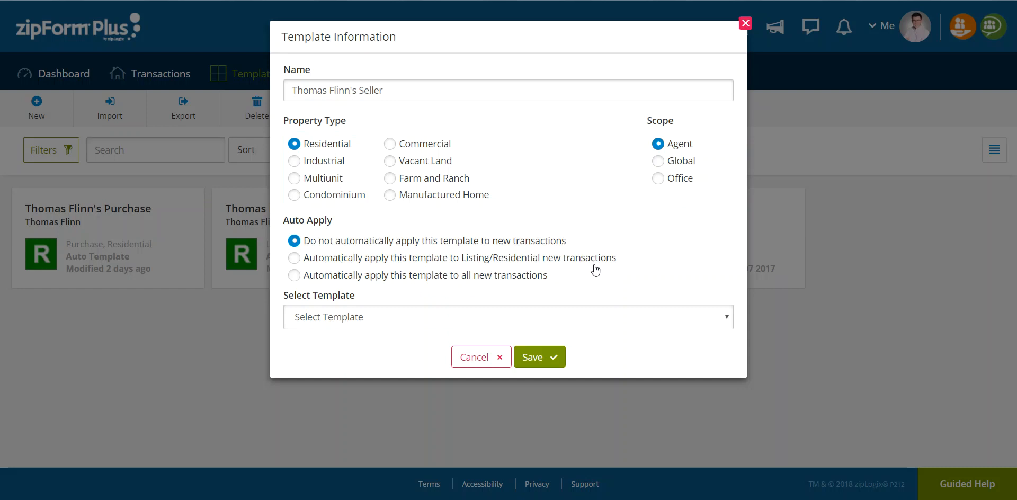
{"action": "mouse_move", "coordinate": [560, 270]}
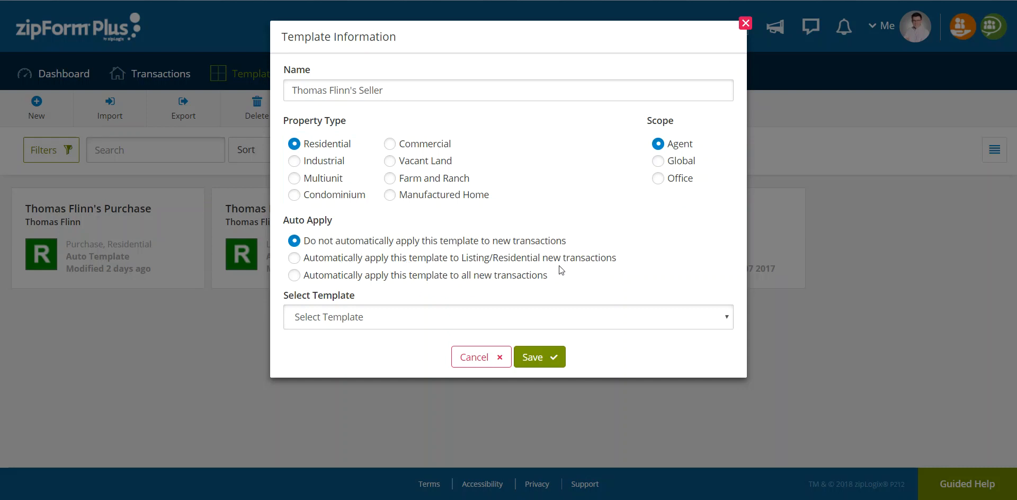
{"action": "mouse_move", "coordinate": [582, 270]}
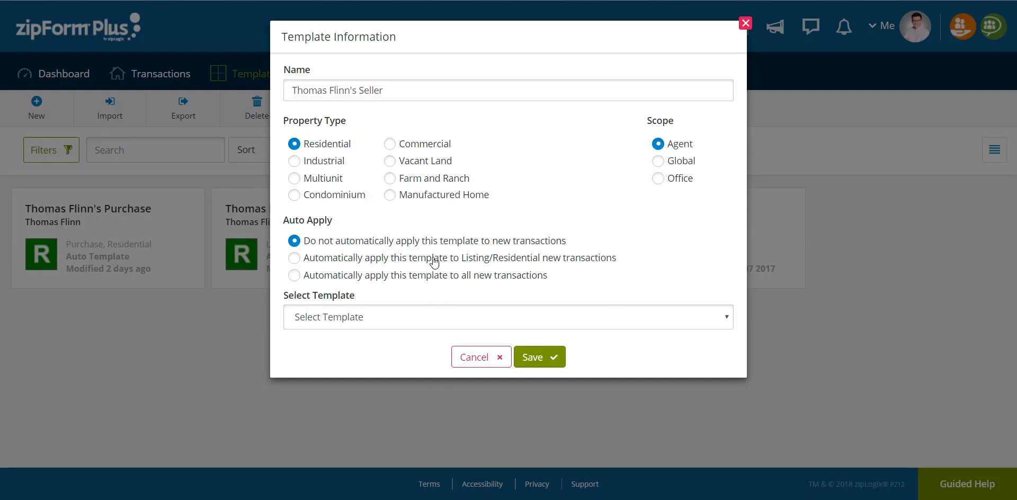
{"action": "mouse_move", "coordinate": [354, 317]}
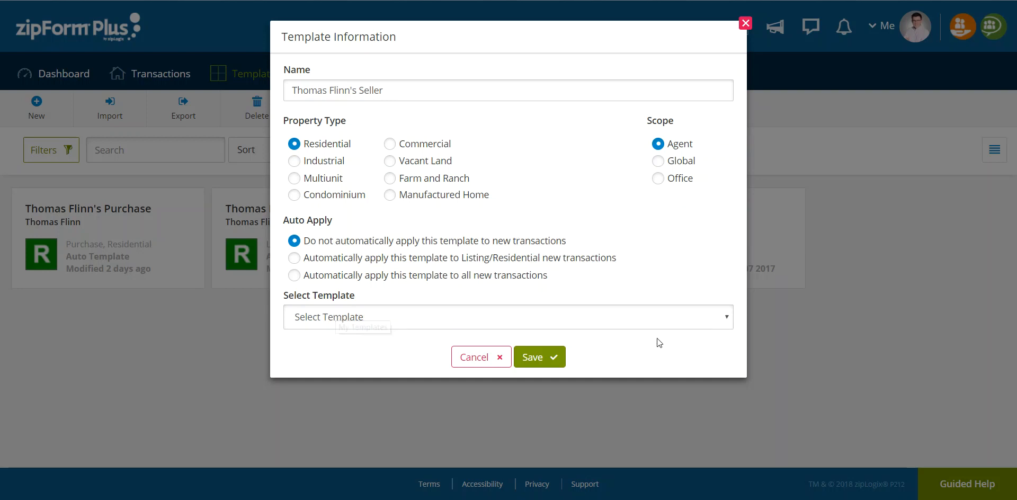
{"action": "mouse_move", "coordinate": [659, 347]}
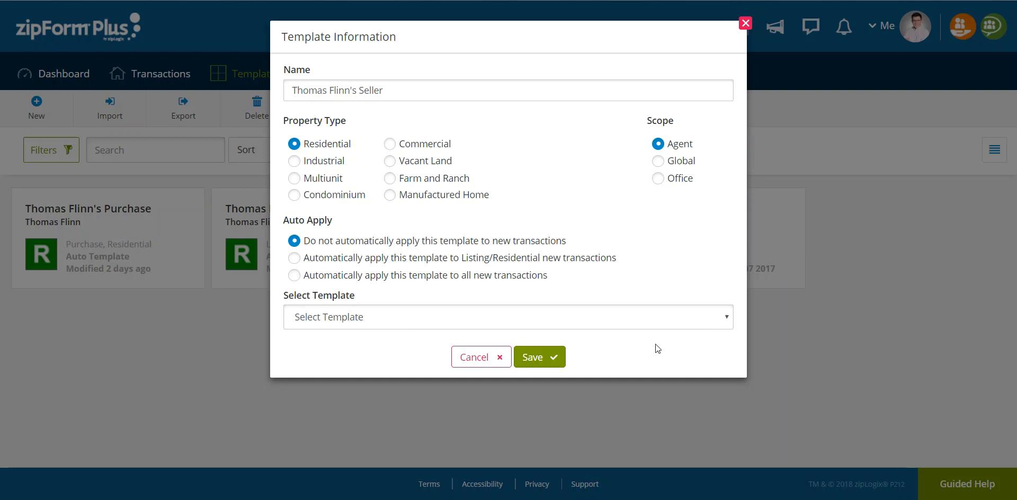
- Base the template on Global - CBH SELLERS and save it
{"action": "left_click", "coordinate": [507, 316]}
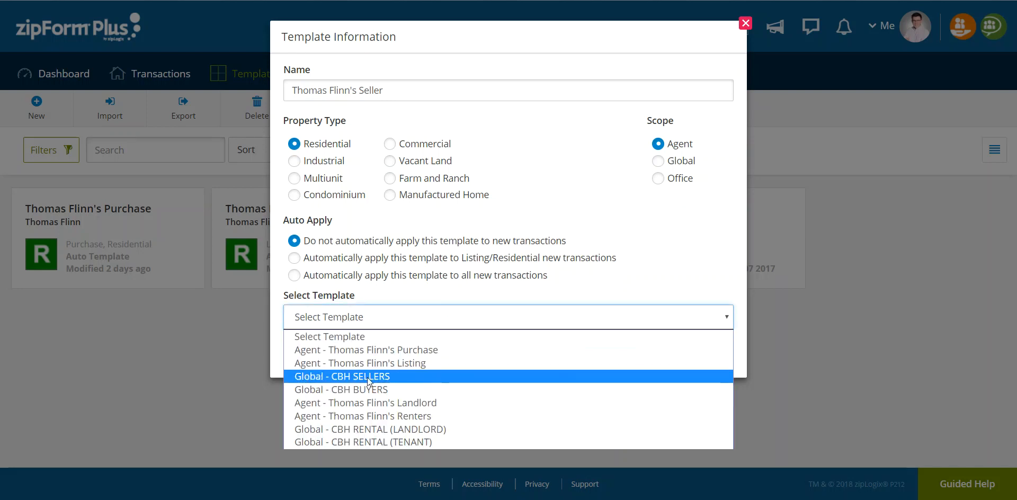
{"action": "left_click", "coordinate": [341, 376]}
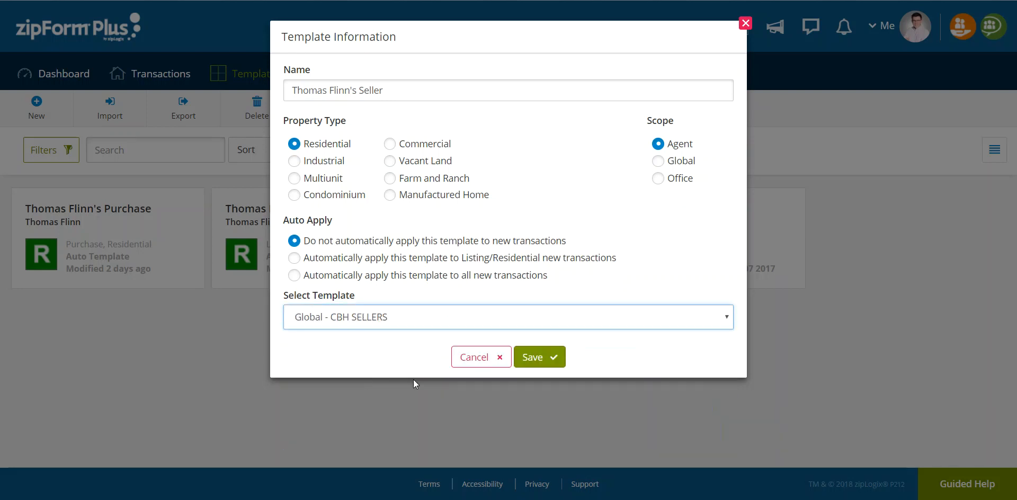
{"action": "left_click", "coordinate": [539, 357]}
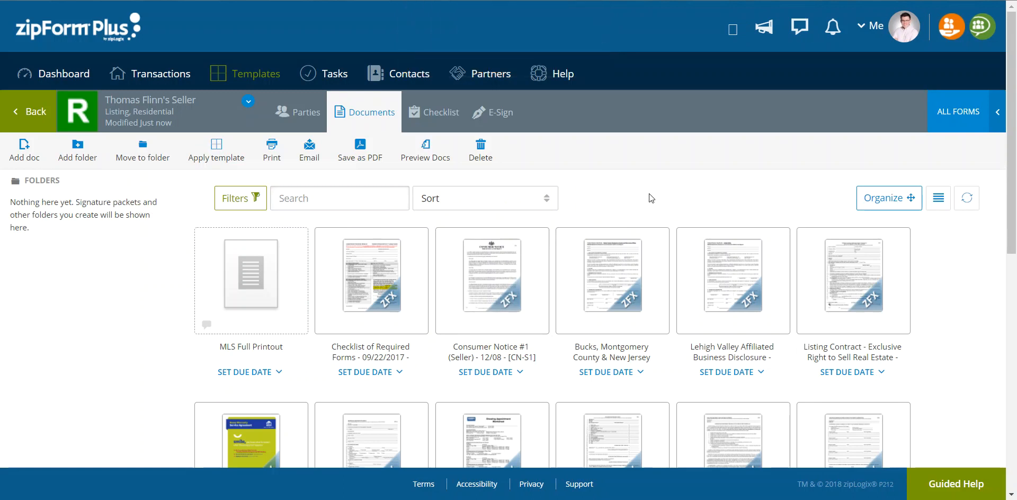
{"action": "scroll", "scroll_direction": "down", "scroll_amount": 3}
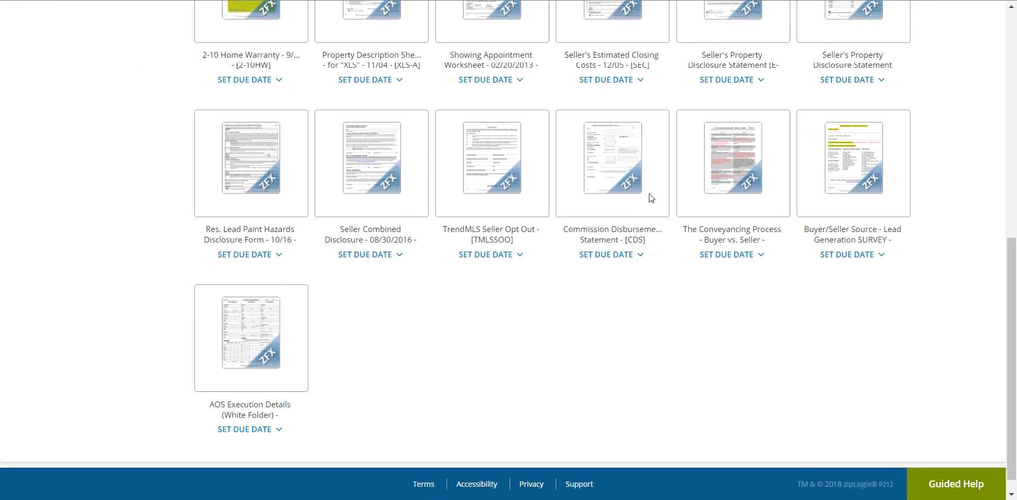
{"action": "scroll", "scroll_direction": "up", "scroll_amount": 3}
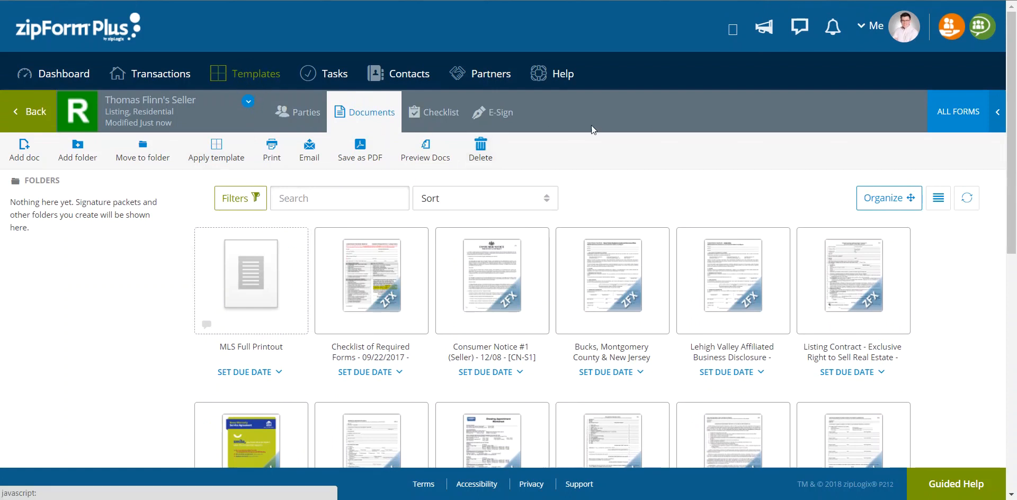
{"action": "mouse_move", "coordinate": [339, 126]}
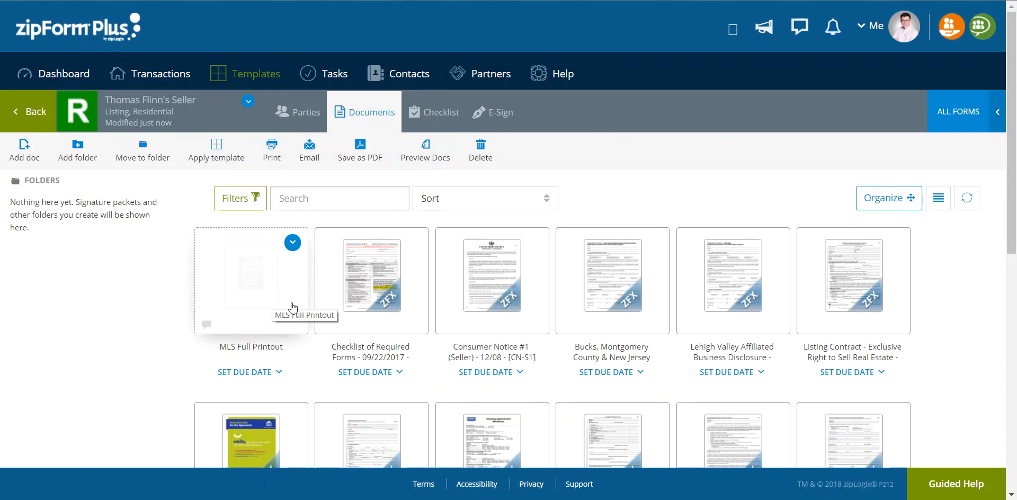
{"action": "left_click", "coordinate": [305, 111]}
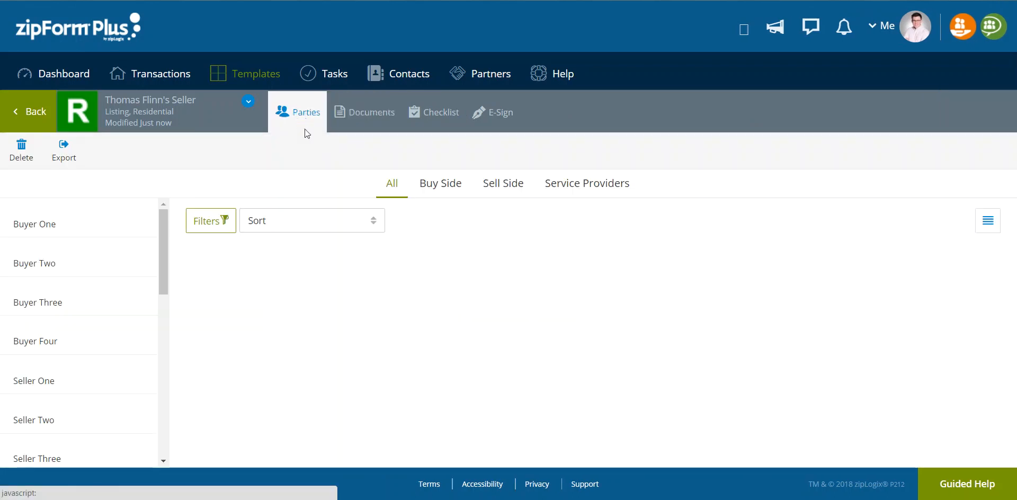
{"action": "mouse_move", "coordinate": [328, 329]}
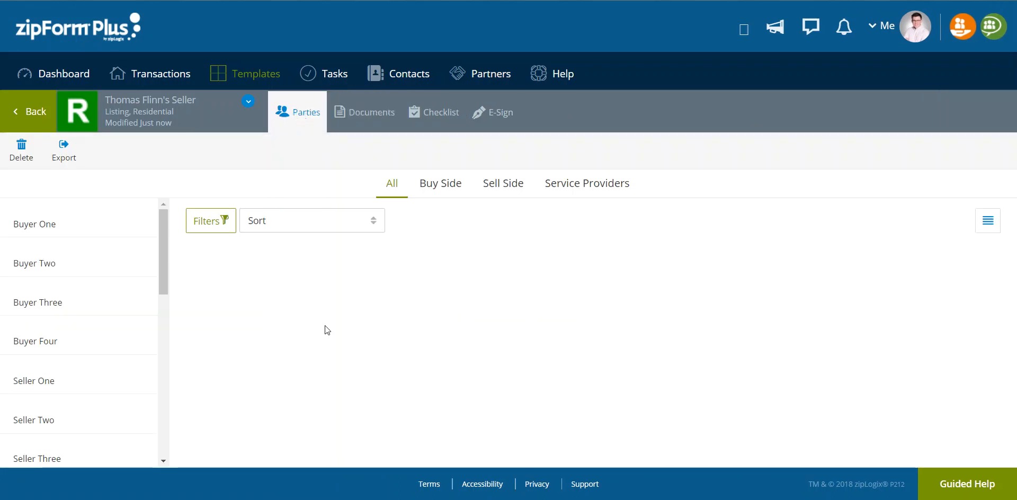
{"action": "mouse_move", "coordinate": [63, 409]}
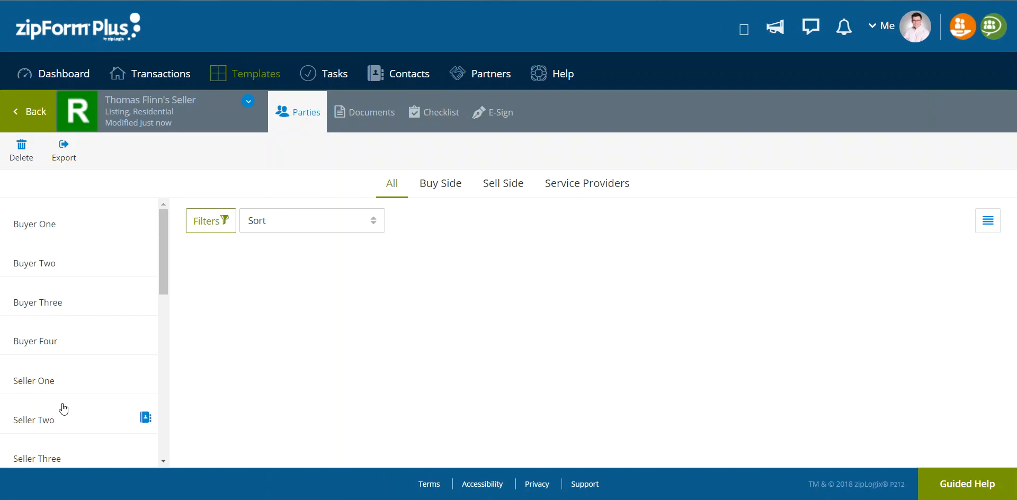
{"action": "scroll", "scroll_direction": "down", "scroll_amount": 3}
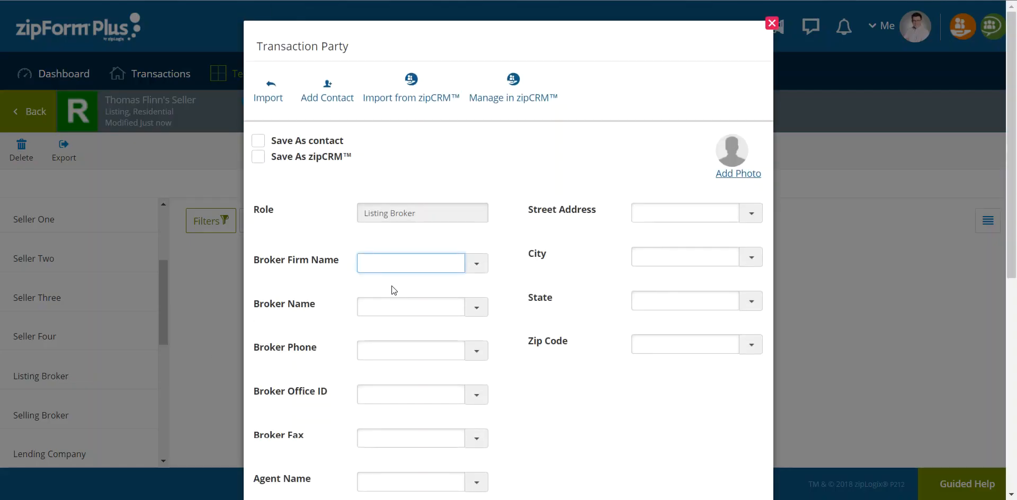
{"action": "type", "text": "Coldwell Banker Hearthsi"}
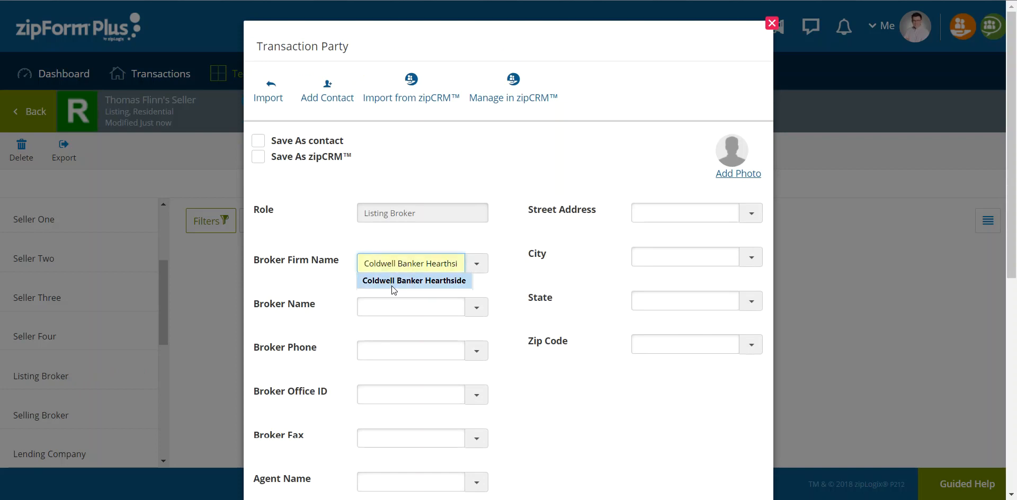
{"action": "left_click", "coordinate": [413, 280]}
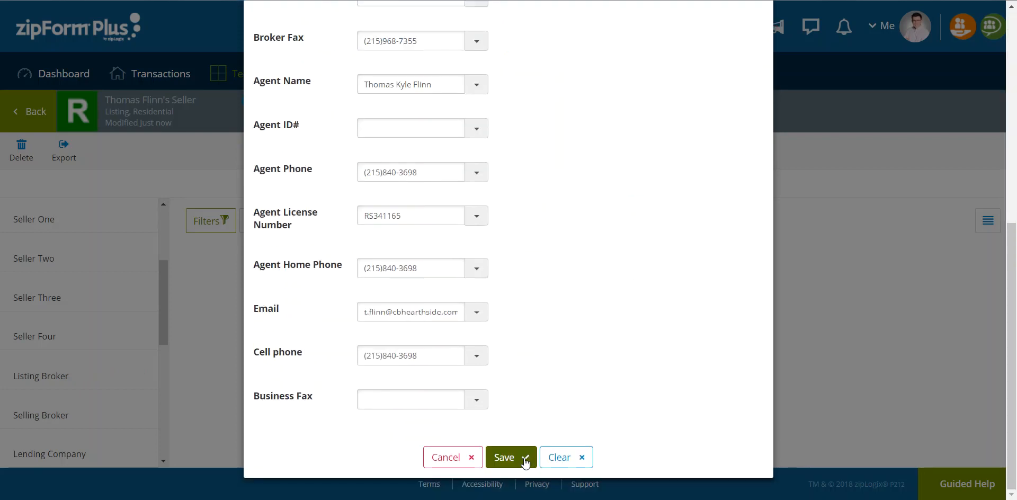
{"action": "left_click", "coordinate": [504, 457]}
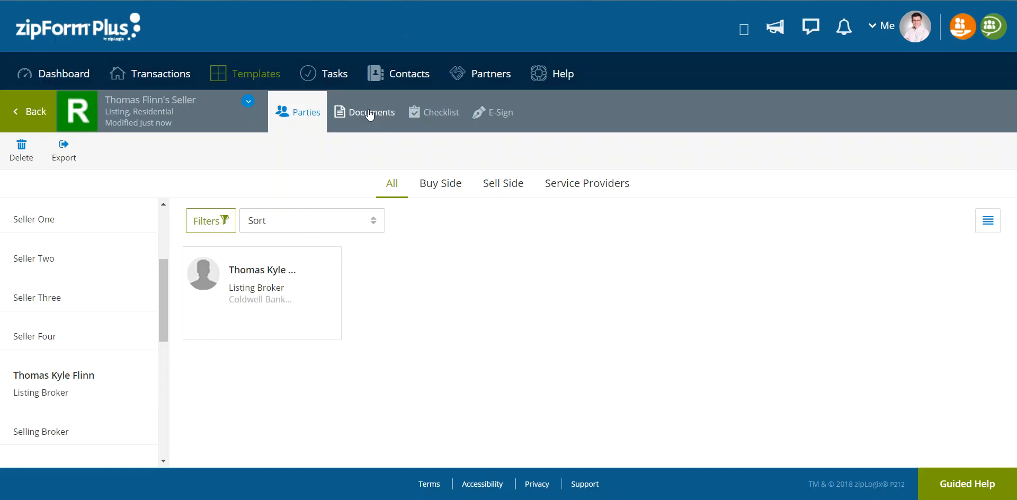
{"action": "left_click", "coordinate": [372, 112]}
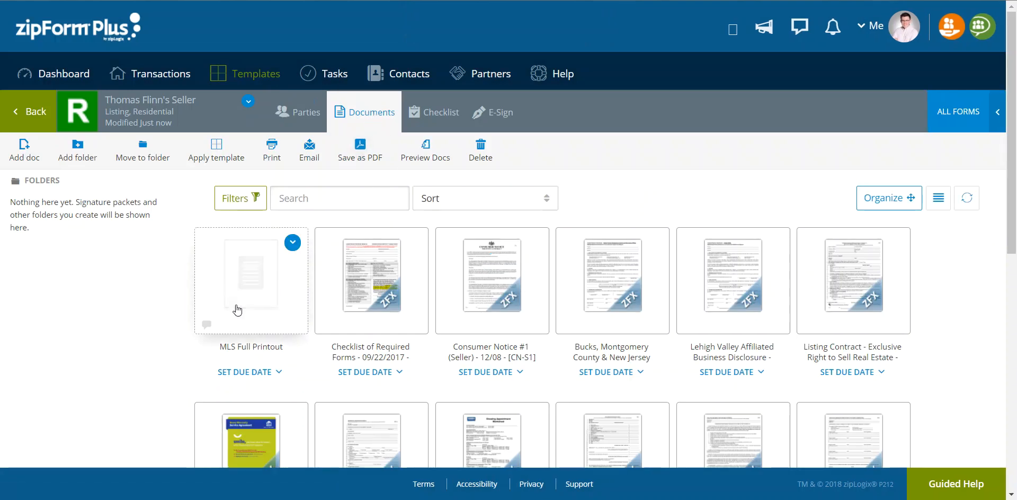
{"action": "mouse_move", "coordinate": [275, 311]}
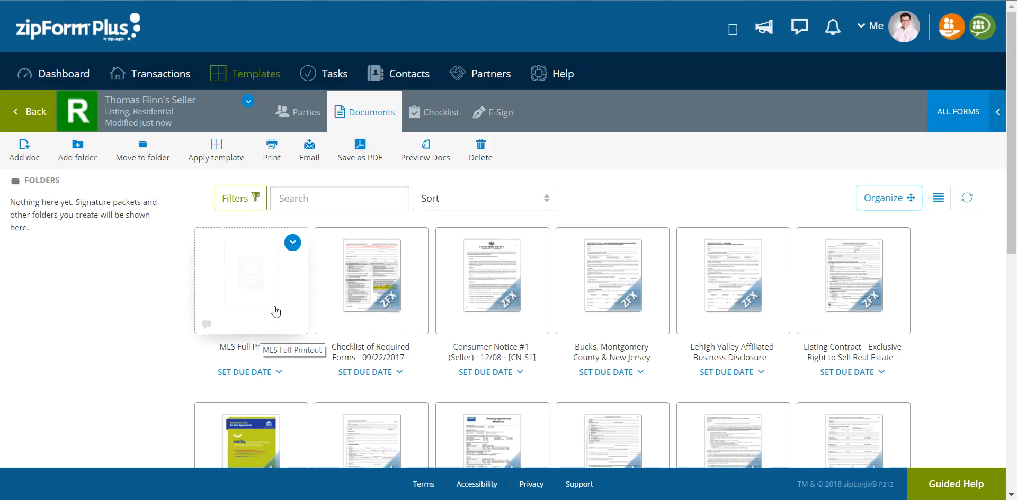
{"action": "double_click", "coordinate": [371, 280]}
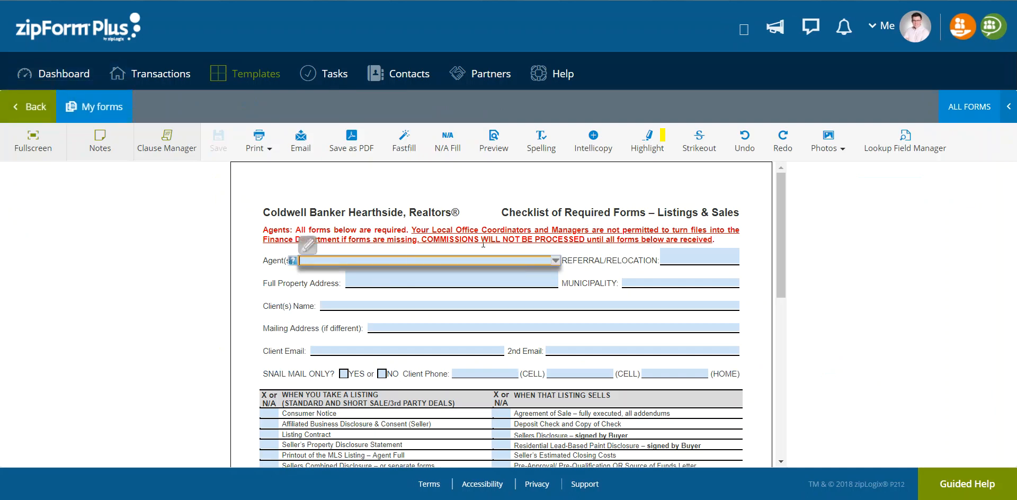
{"action": "type", "text": "Thomas K"}
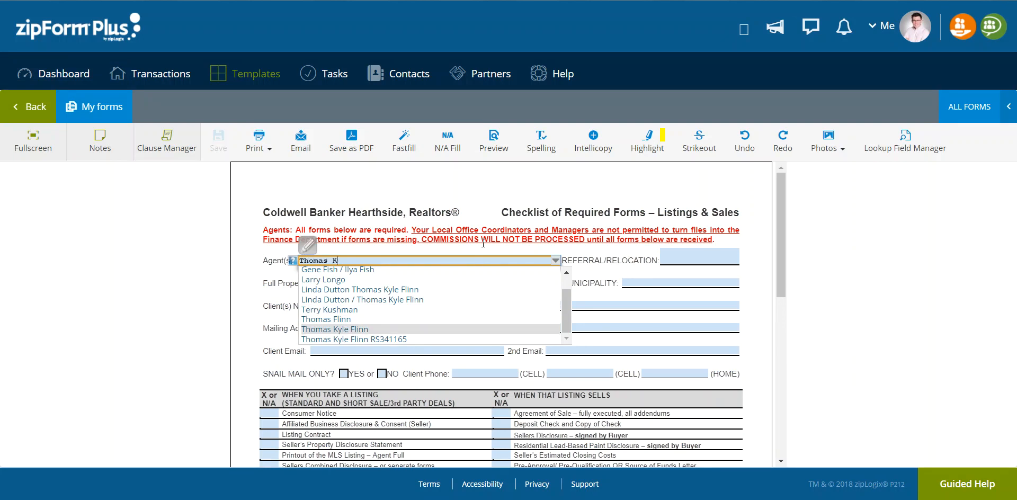
{"action": "left_click", "coordinate": [334, 328]}
{"action": "type", "text": "P"}
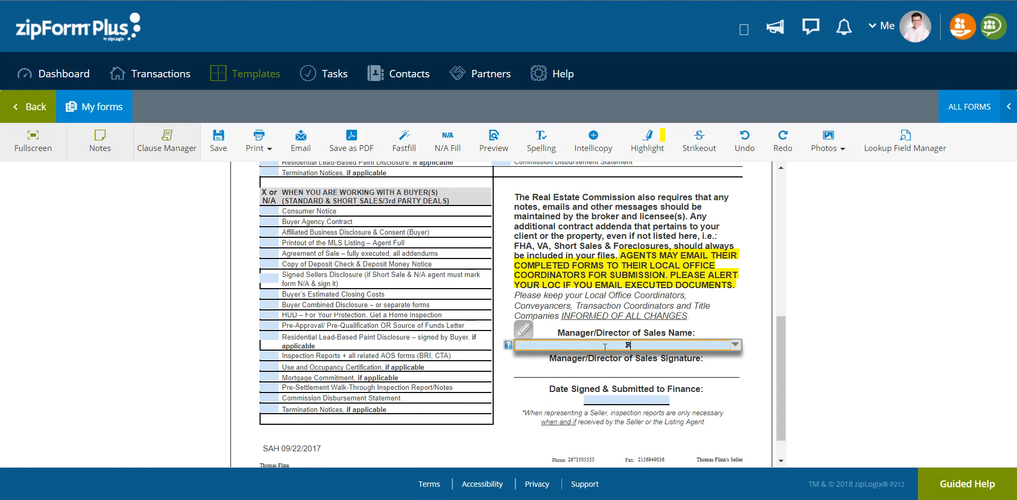
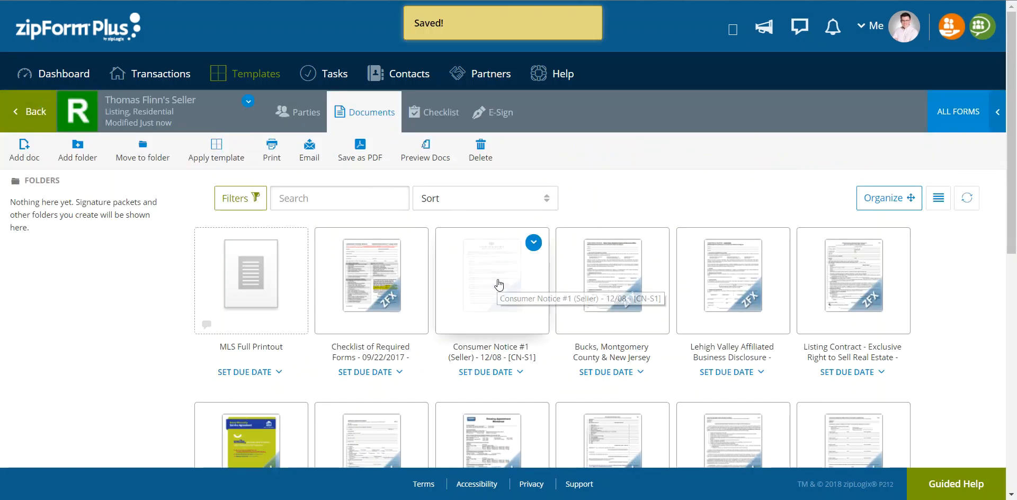
{"action": "double_click", "coordinate": [492, 280]}
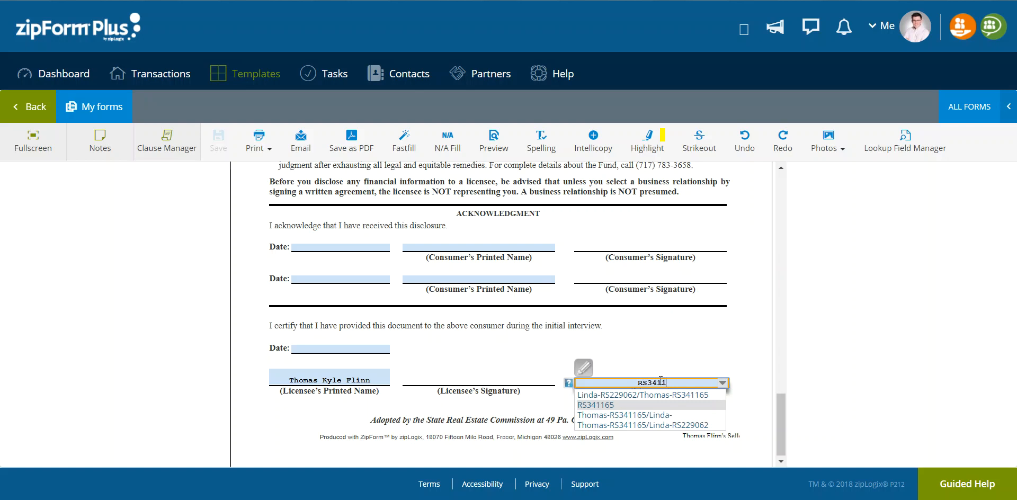
{"action": "type", "text": "65"}
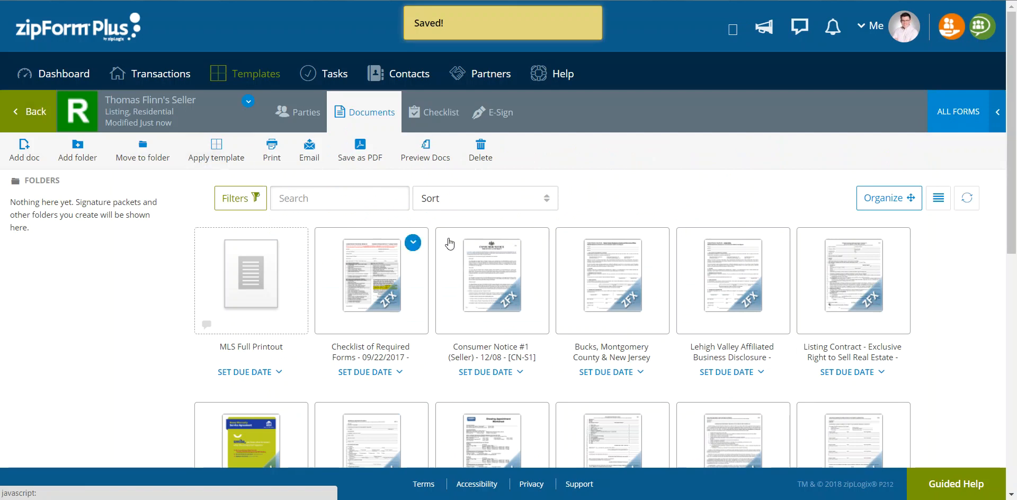
{"action": "mouse_move", "coordinate": [774, 254]}
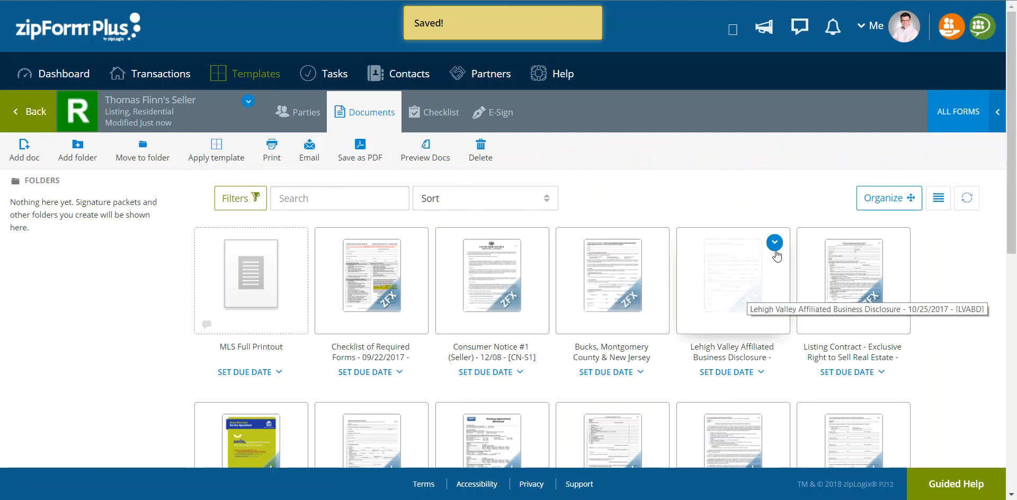
- Delete the Lehigh Valley Affiliated Business Disclosure form and confirm
{"action": "left_click", "coordinate": [773, 243]}
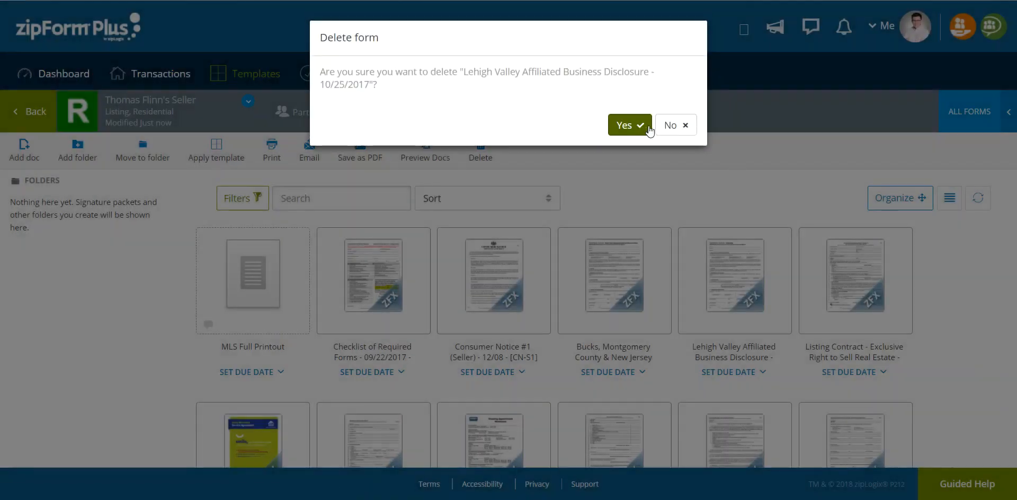
{"action": "left_click", "coordinate": [624, 125]}
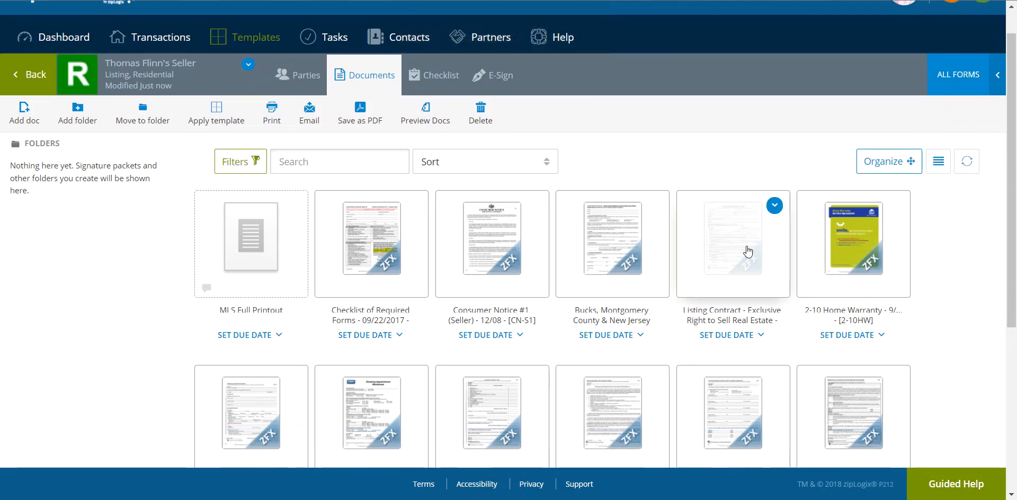
{"action": "double_click", "coordinate": [732, 244]}
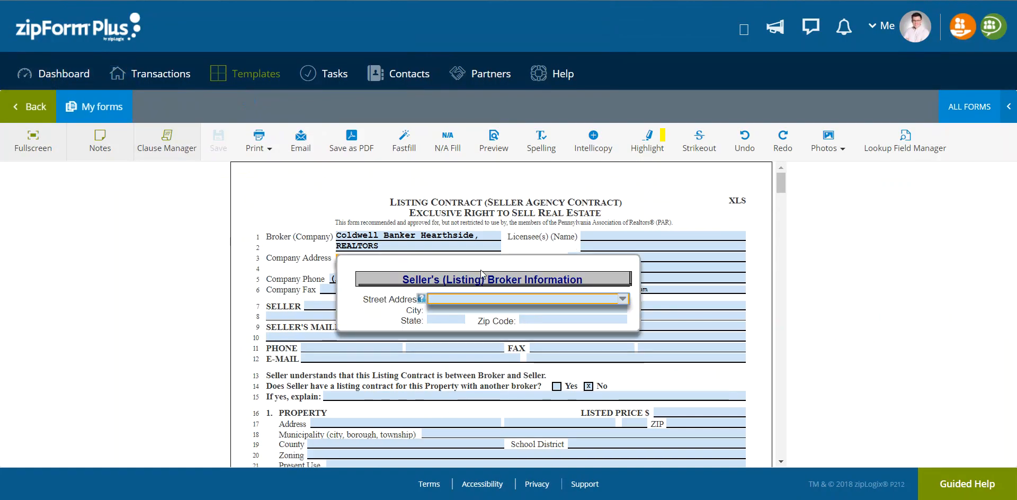
{"action": "type", "text": "100 Brandywine Blvd, Suite 302"}
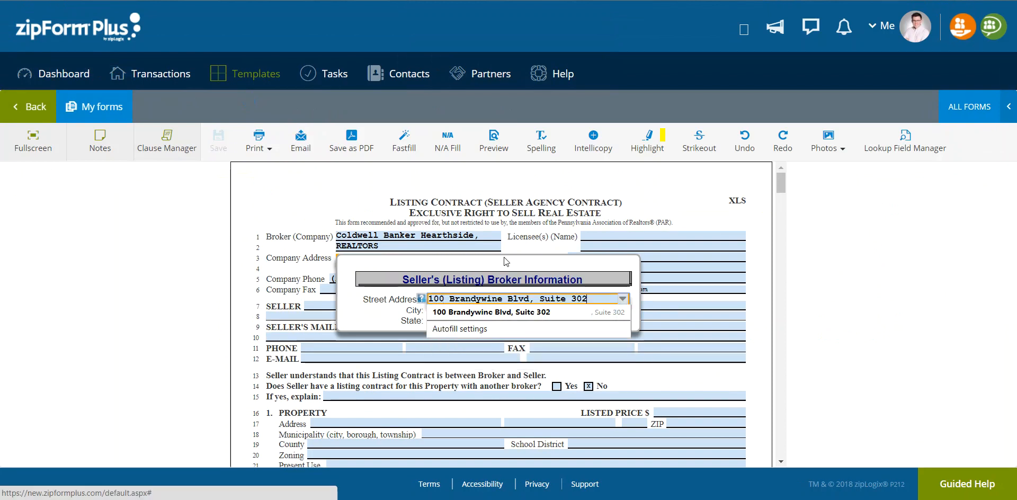
{"action": "type", "text": "Newtown, PA  18940"}
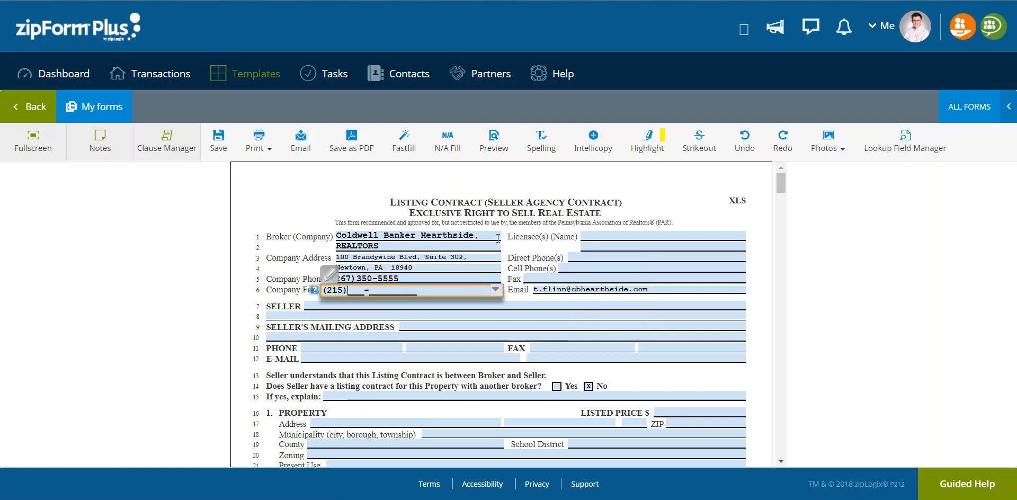
{"action": "type", "text": "968-7355"}
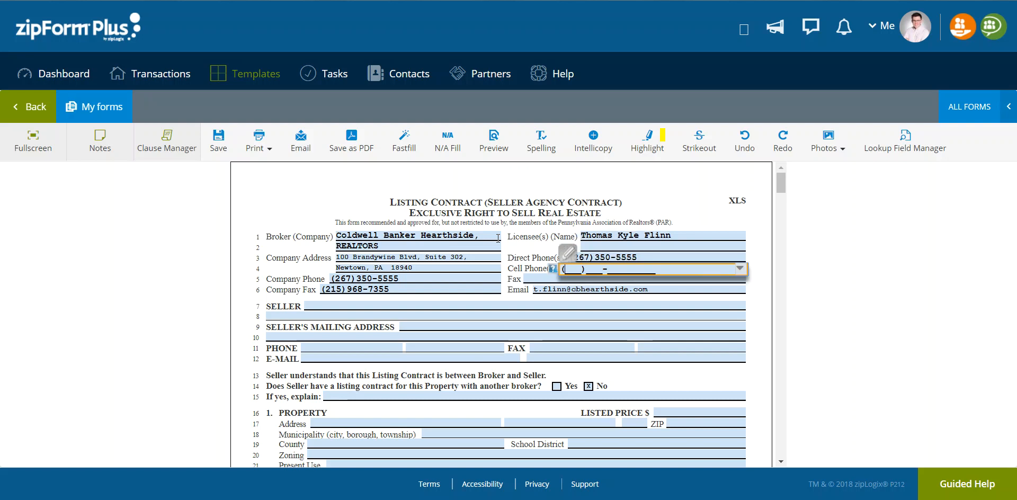
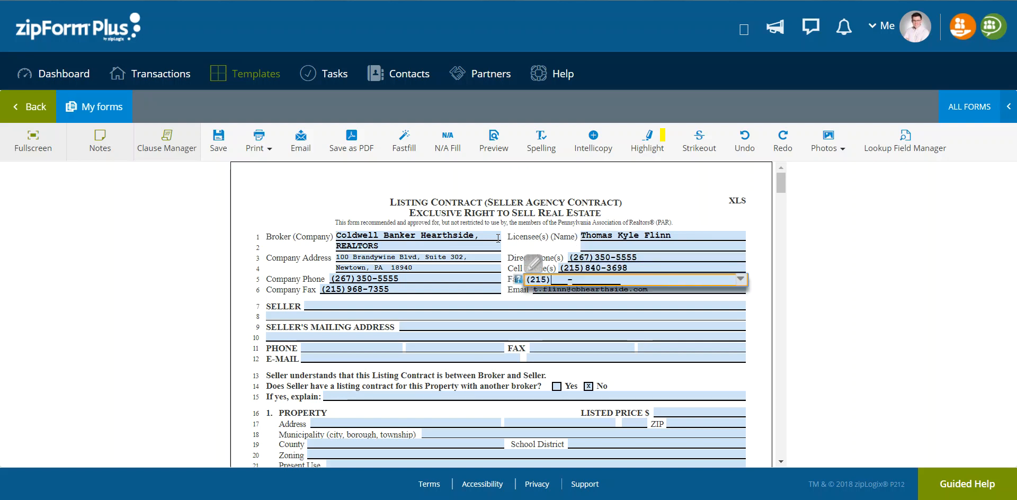
{"action": "left_click", "coordinate": [506, 307]}
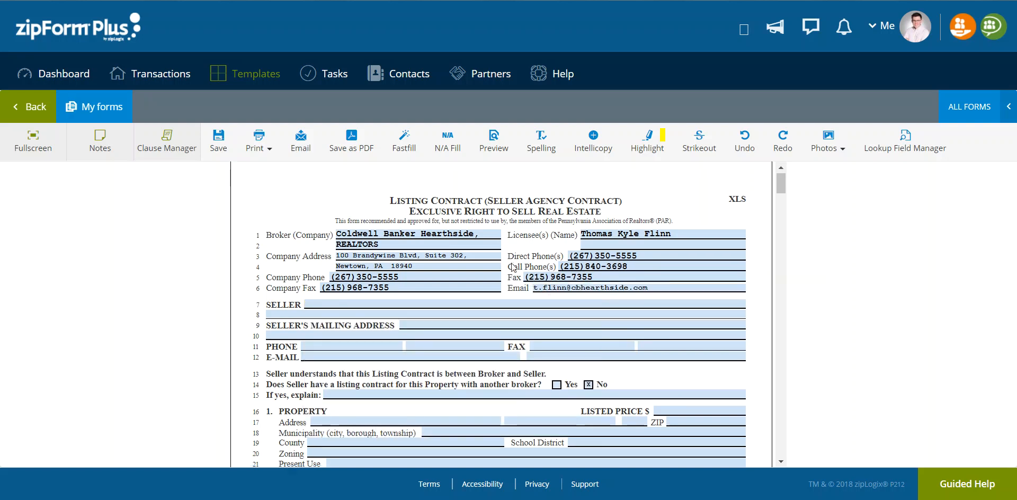
- Mark No for another broker listing contract on the Listing Contract
{"action": "scroll", "scroll_direction": "down", "scroll_amount": 3}
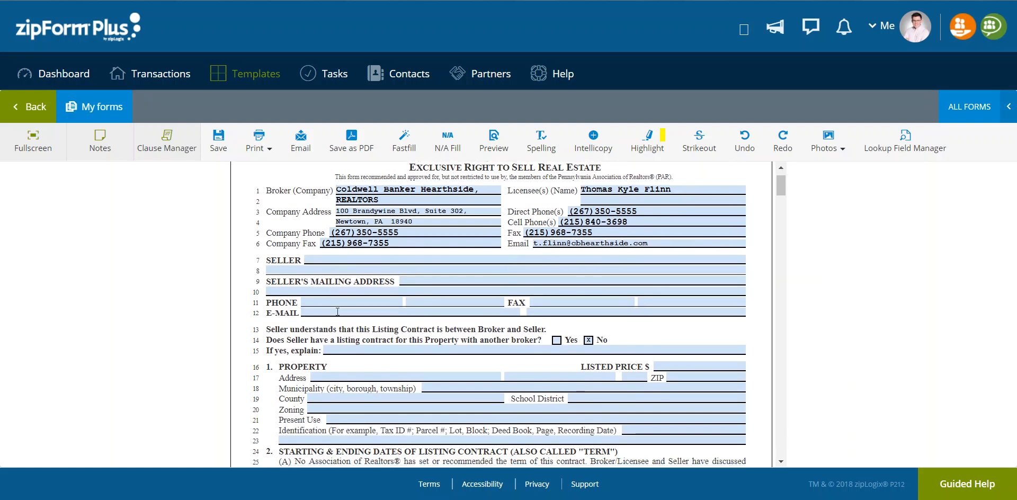
{"action": "scroll", "scroll_direction": "down", "scroll_amount": 3}
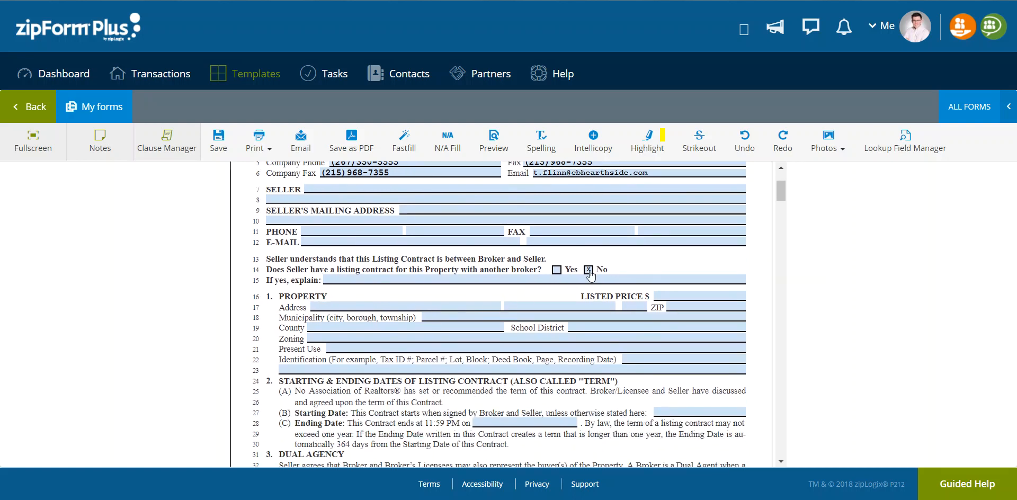
{"action": "left_click", "coordinate": [588, 271]}
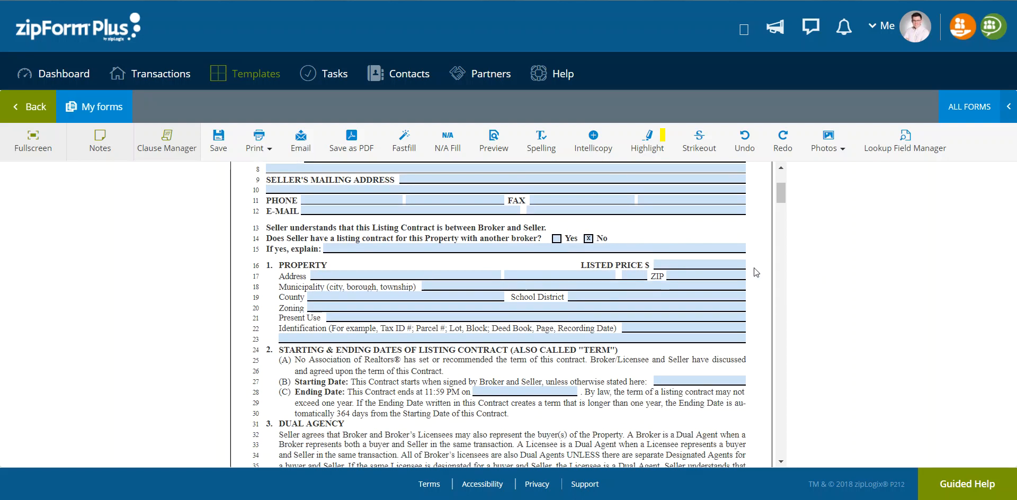
{"action": "scroll", "scroll_direction": "down", "scroll_amount": 3}
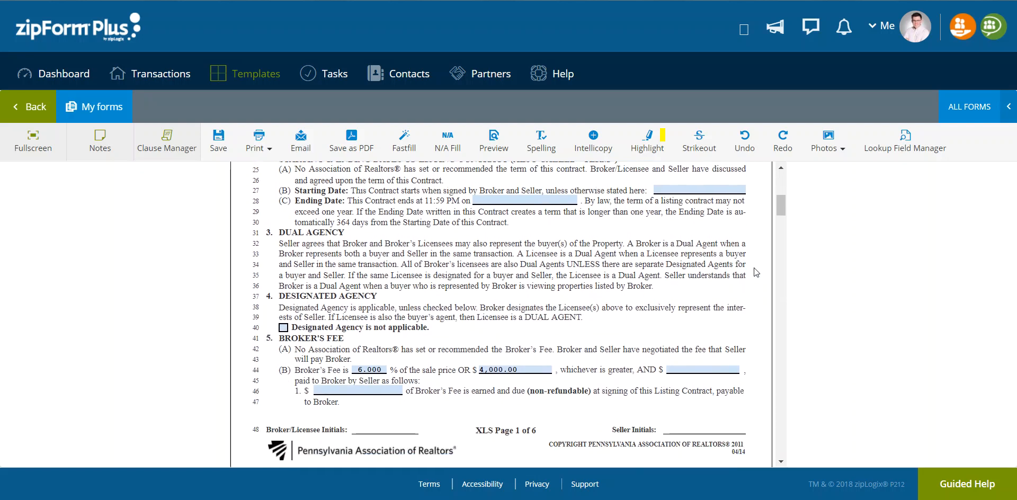
{"action": "scroll", "scroll_direction": "down", "scroll_amount": 3}
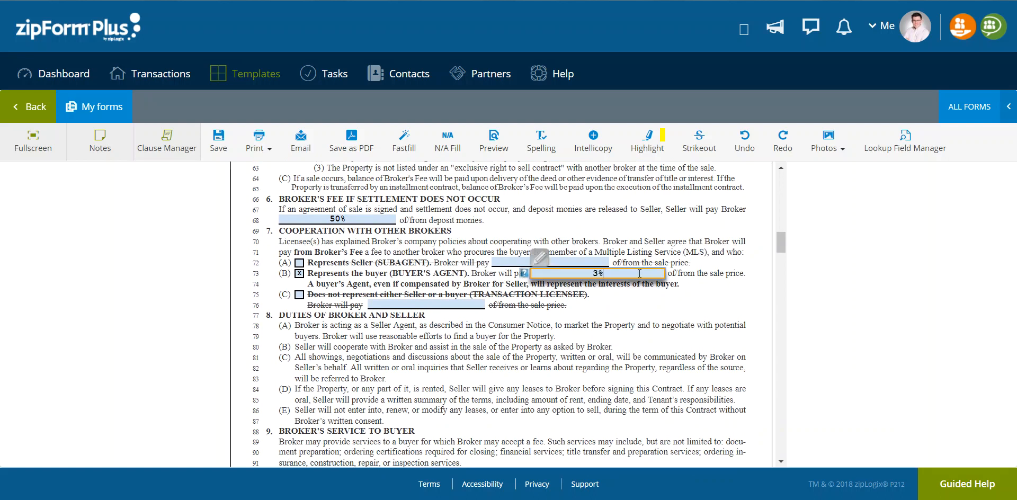
{"action": "scroll", "scroll_direction": "down", "scroll_amount": 3}
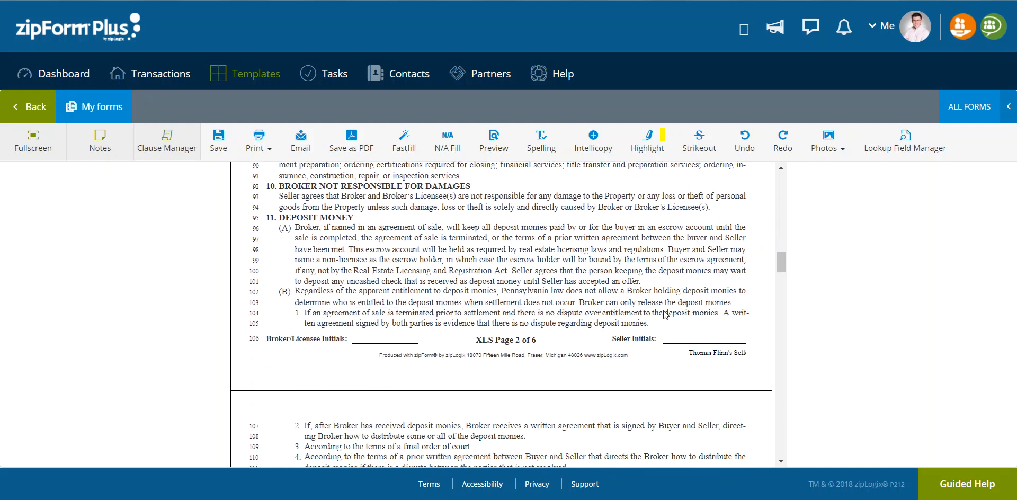
- Review the rest of the Listing Contract and save it back to Documents
{"action": "scroll", "scroll_direction": "down", "scroll_amount": 3}
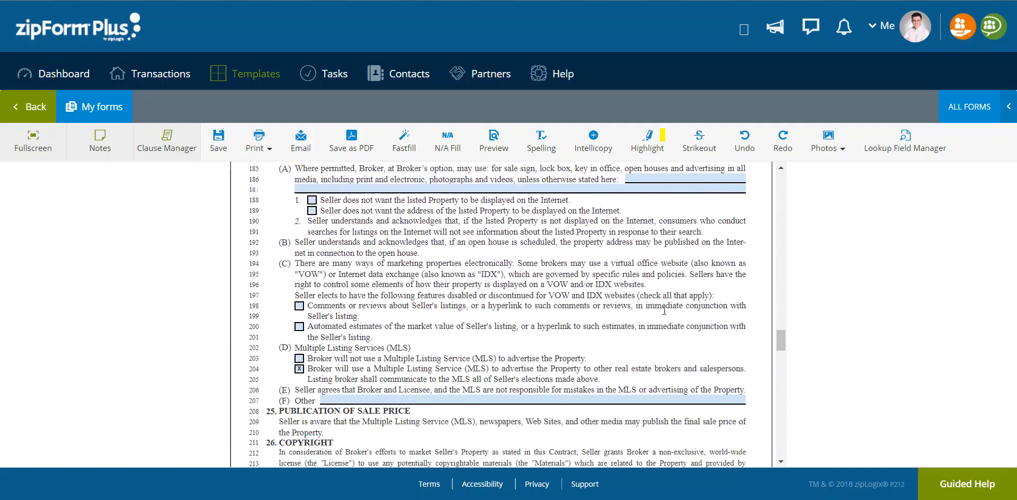
{"action": "scroll", "scroll_direction": "down", "scroll_amount": 3}
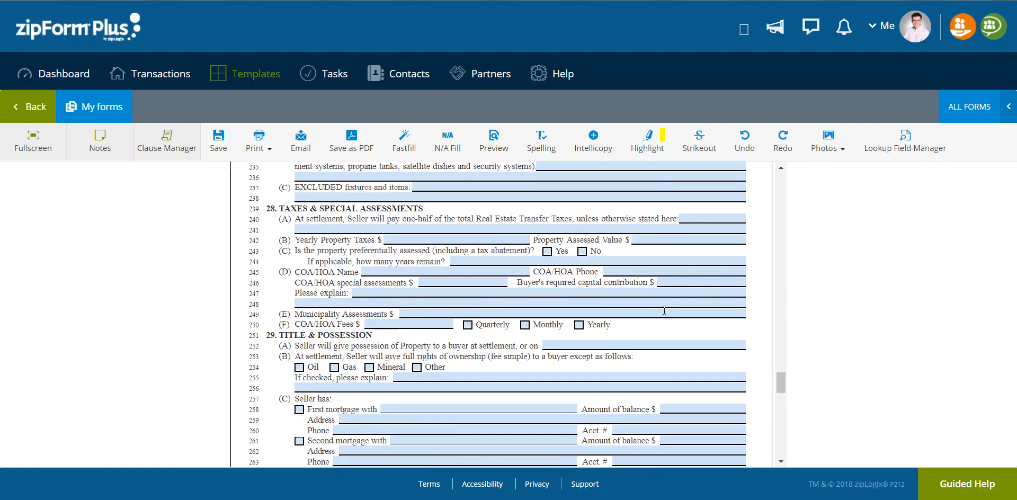
{"action": "scroll", "scroll_direction": "down", "scroll_amount": 3}
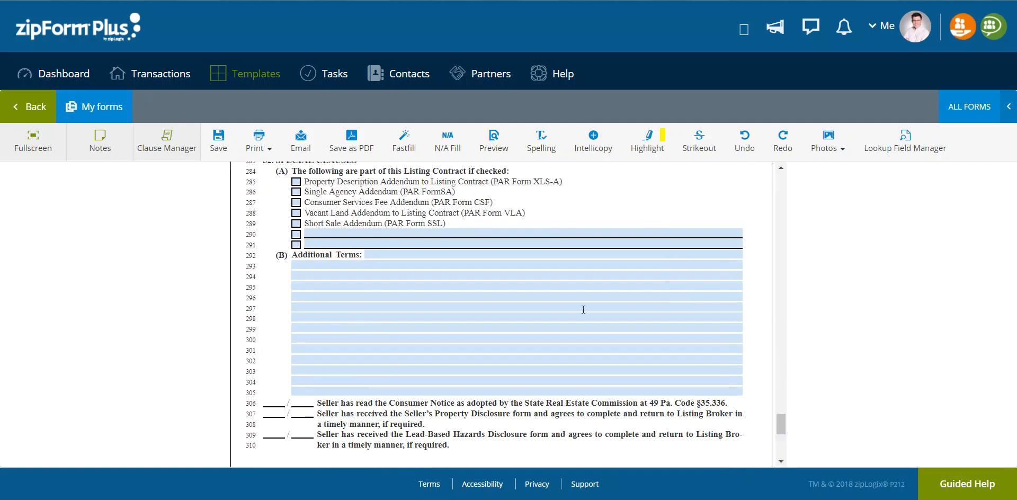
{"action": "scroll", "scroll_direction": "down", "scroll_amount": 3}
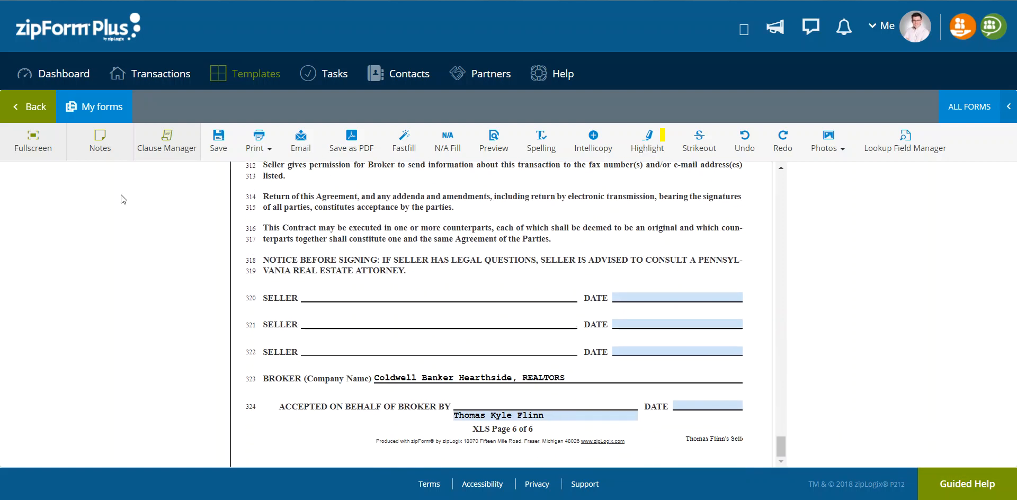
{"action": "left_click", "coordinate": [218, 140]}
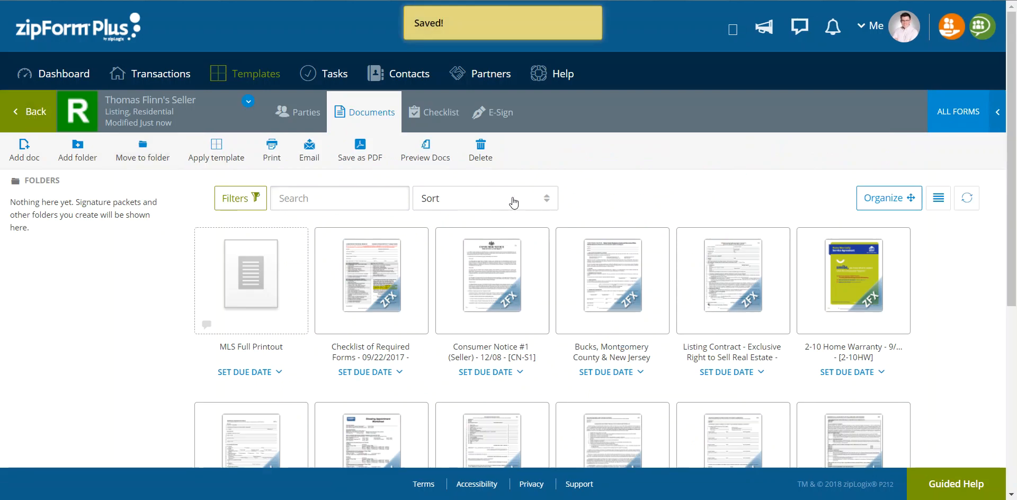
{"action": "scroll", "scroll_direction": "down", "scroll_amount": 3}
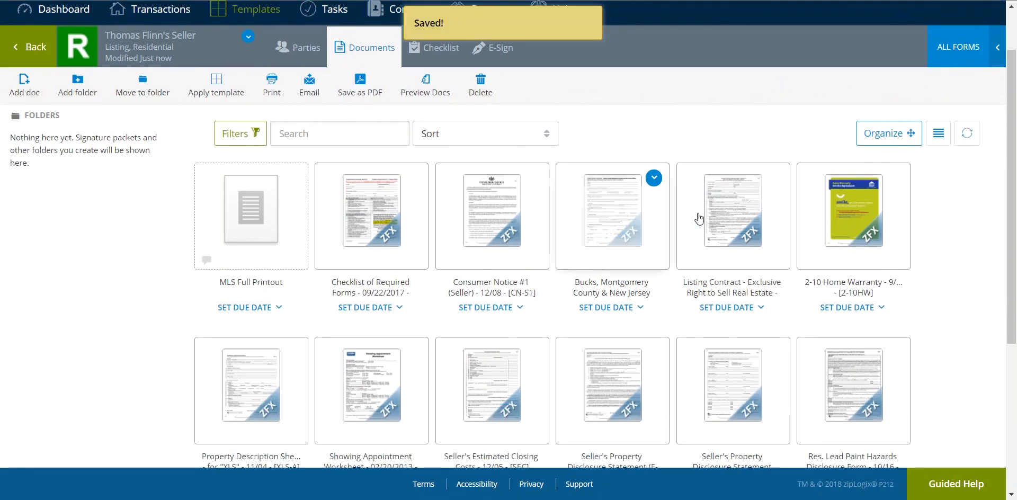
{"action": "scroll", "scroll_direction": "down", "scroll_amount": 3}
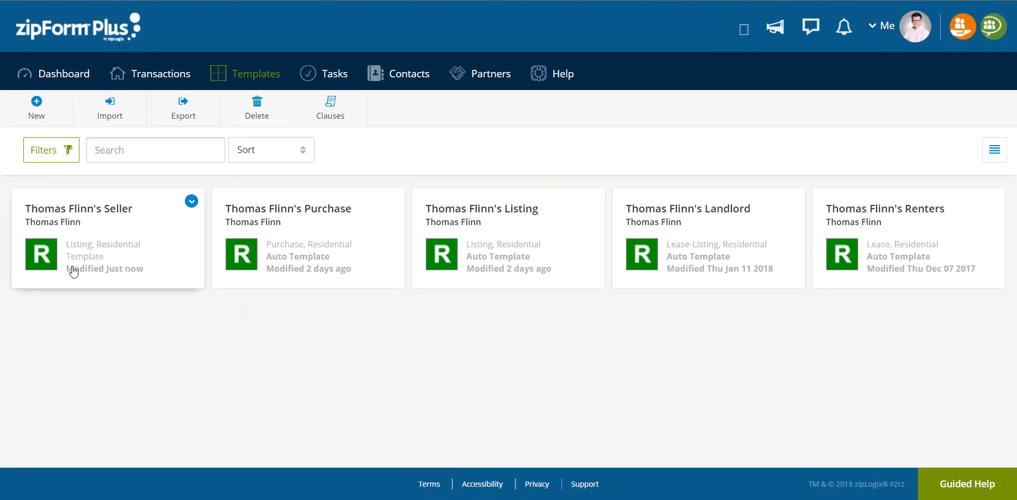
{"action": "left_click", "coordinate": [63, 73]}
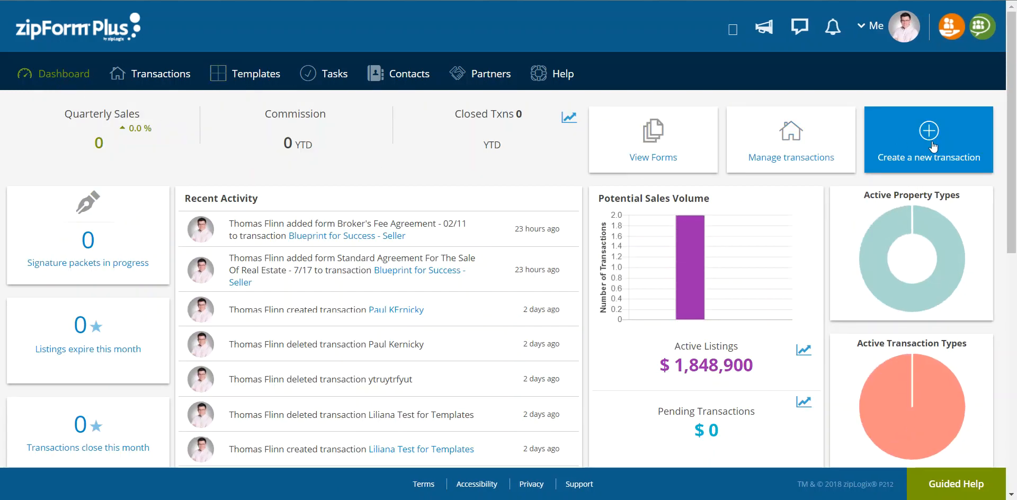
- Start a new listing transaction named 'Ellen DeGeneres'
{"action": "left_click", "coordinate": [928, 140]}
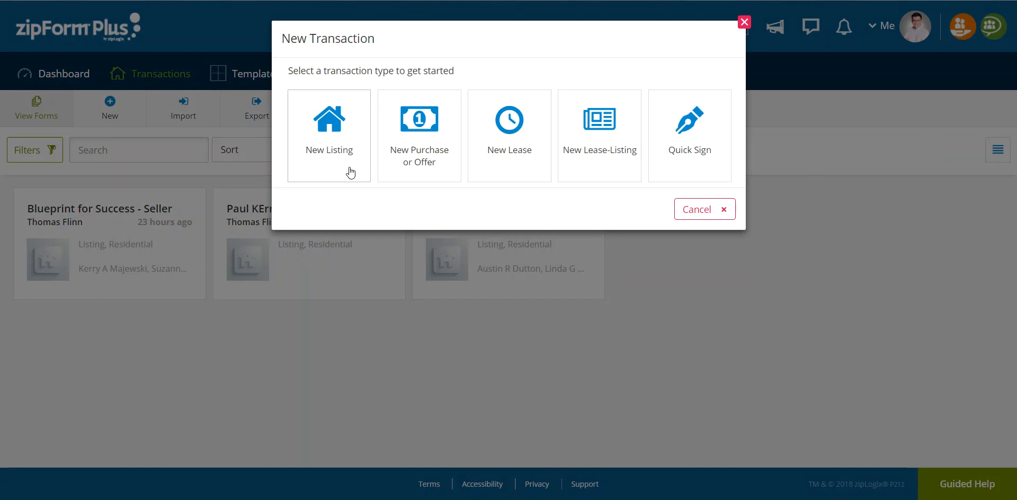
{"action": "left_click", "coordinate": [328, 135]}
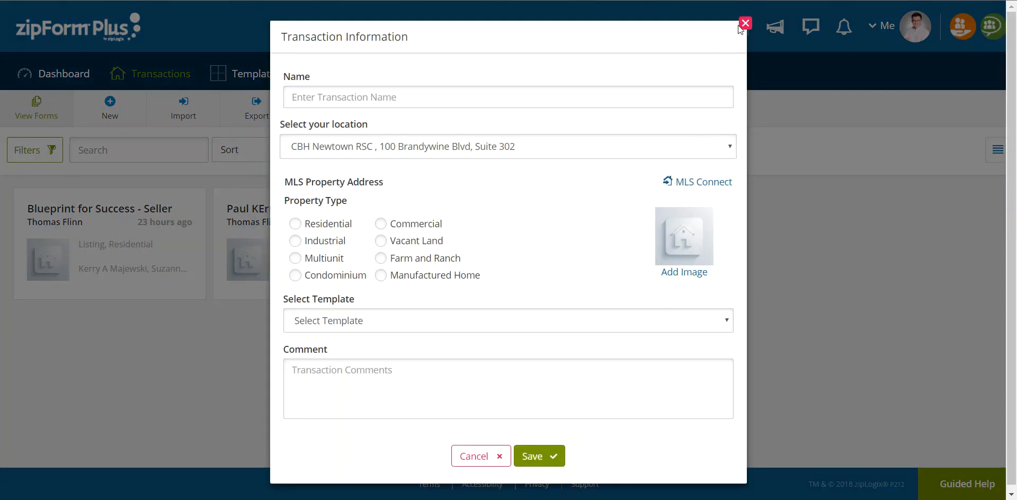
{"action": "left_click", "coordinate": [508, 97]}
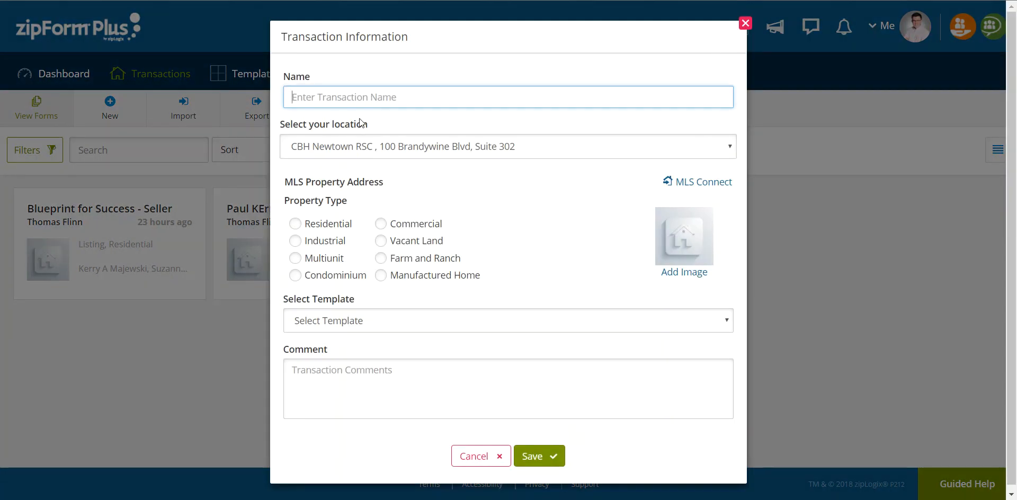
{"action": "type", "text": "Ellen De"}
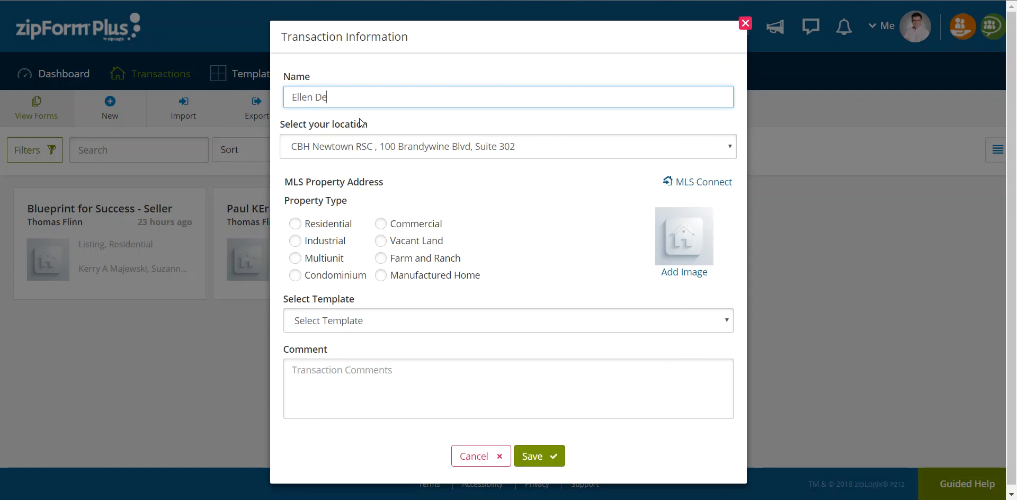
{"action": "type", "text": "Generes"}
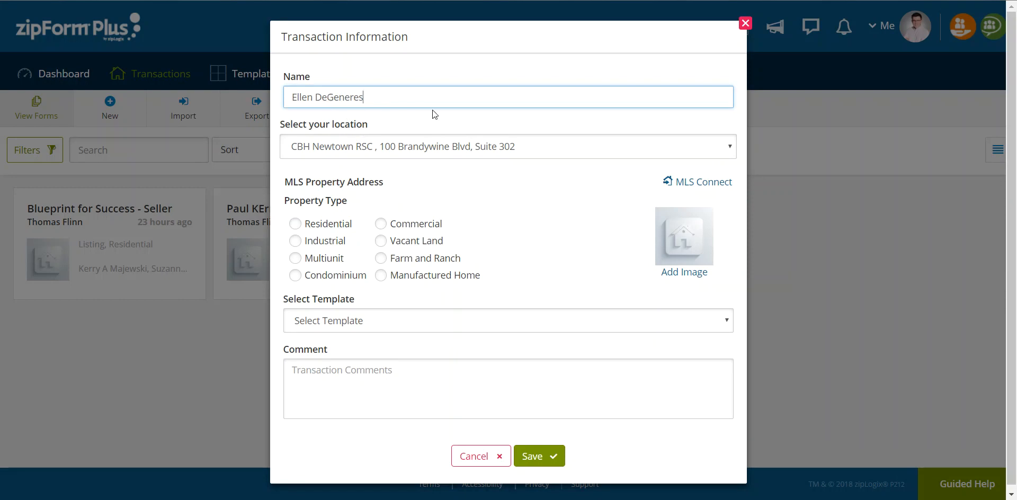
{"action": "left_click", "coordinate": [296, 224]}
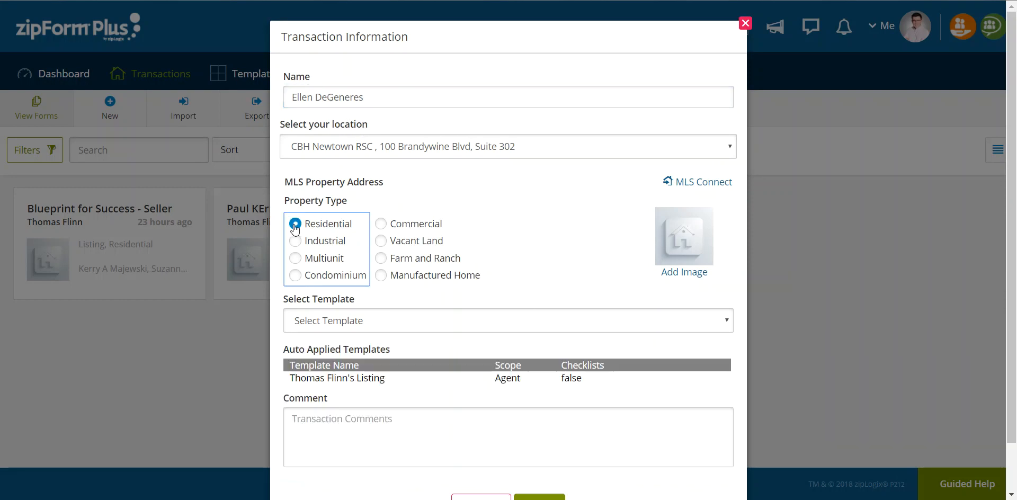
{"action": "left_click", "coordinate": [508, 320]}
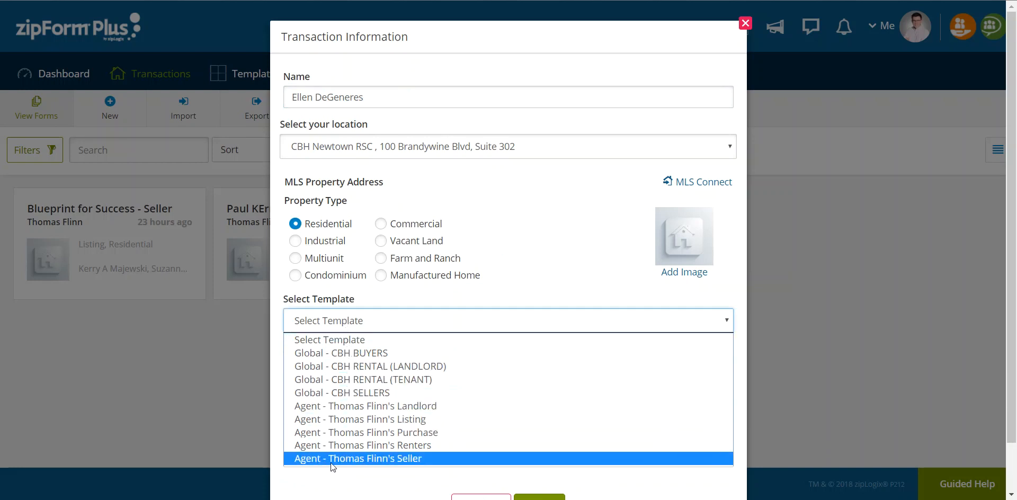
{"action": "left_click", "coordinate": [357, 458]}
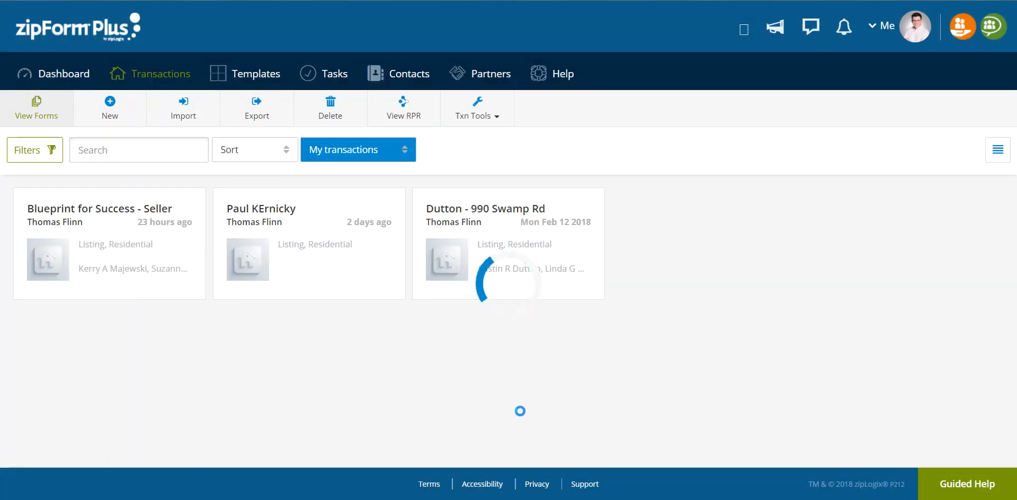
- Review the Ellen DeGeneres transaction's parties and documents, viewing the Consumer Notice
{"action": "left_click", "coordinate": [507, 244]}
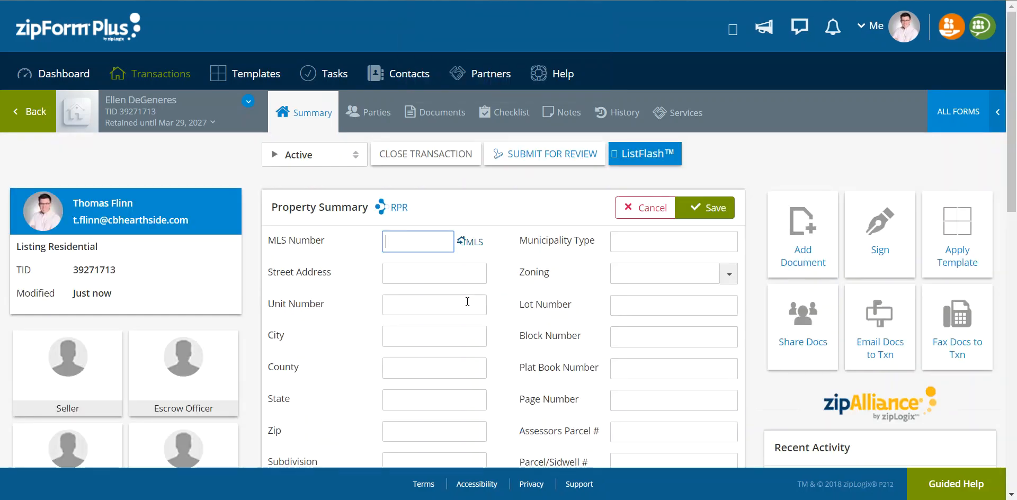
{"action": "left_click", "coordinate": [367, 112]}
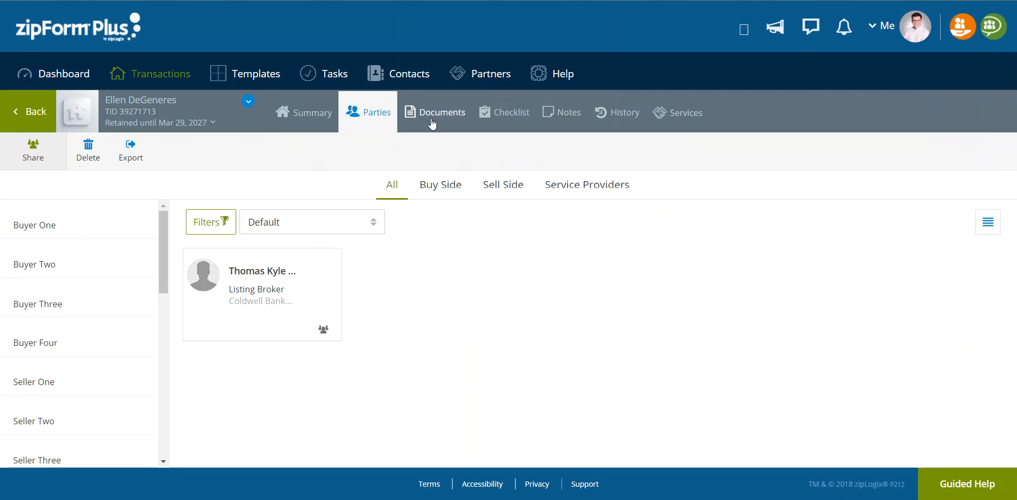
{"action": "left_click", "coordinate": [443, 112]}
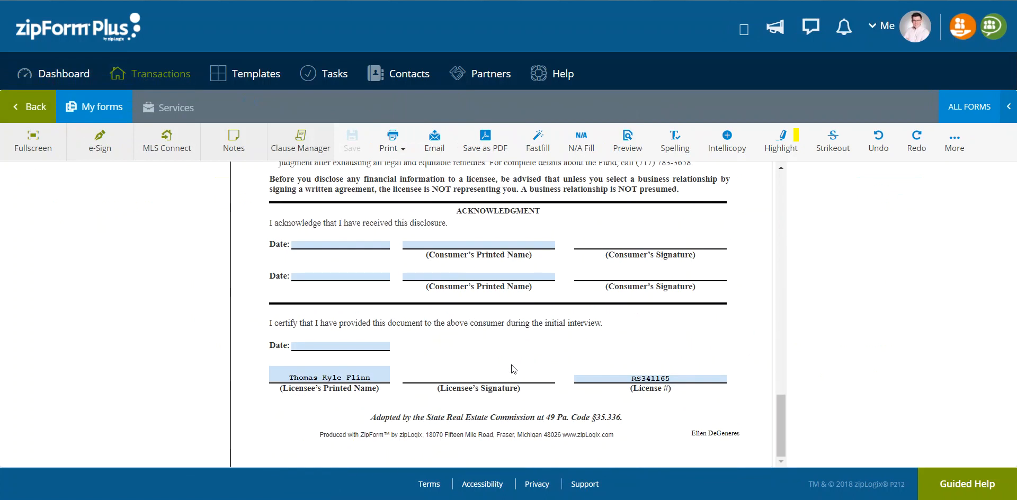
{"action": "left_click", "coordinate": [27, 106]}
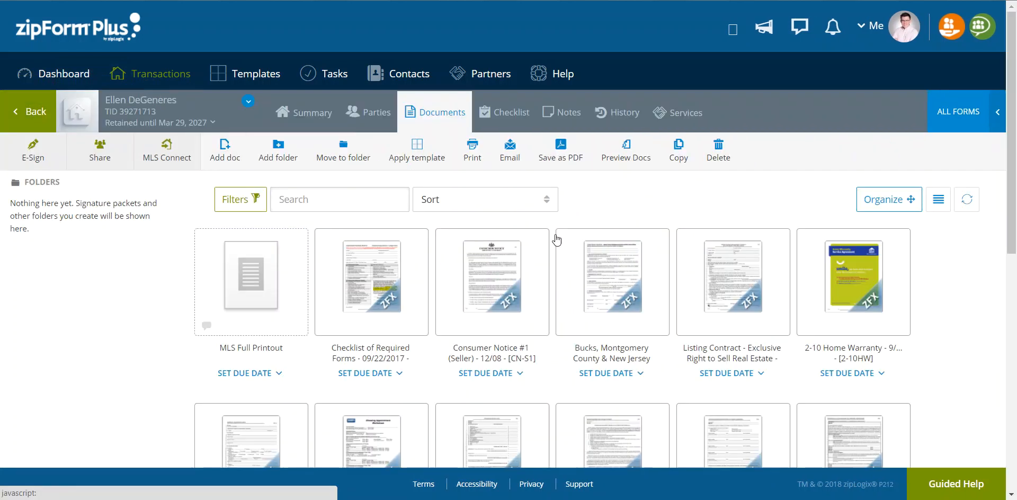